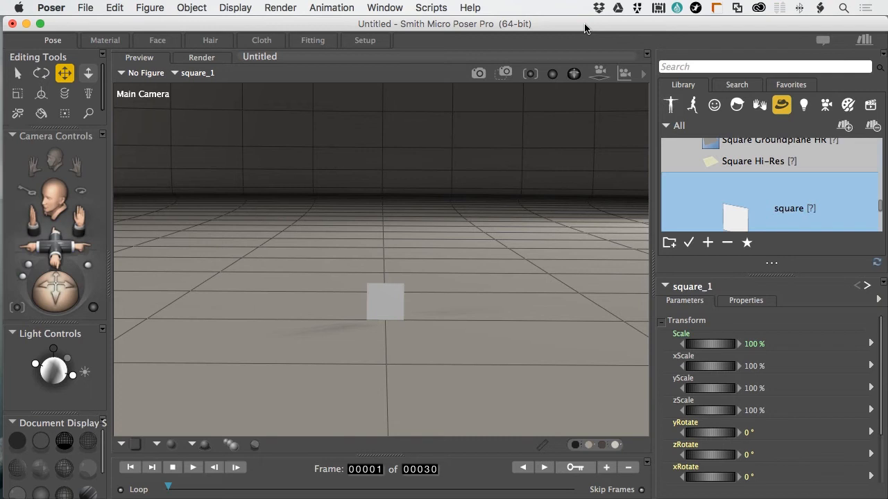
pyautogui.moveTo(576, 39)
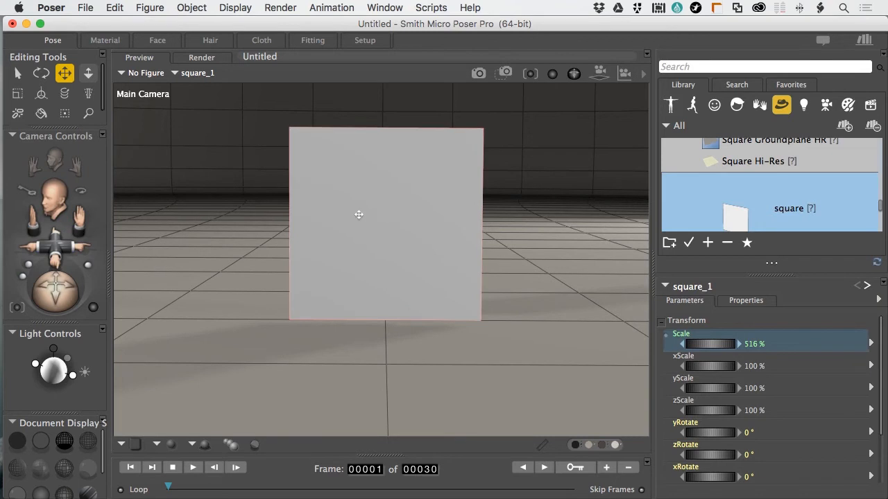
pyautogui.moveTo(352, 161)
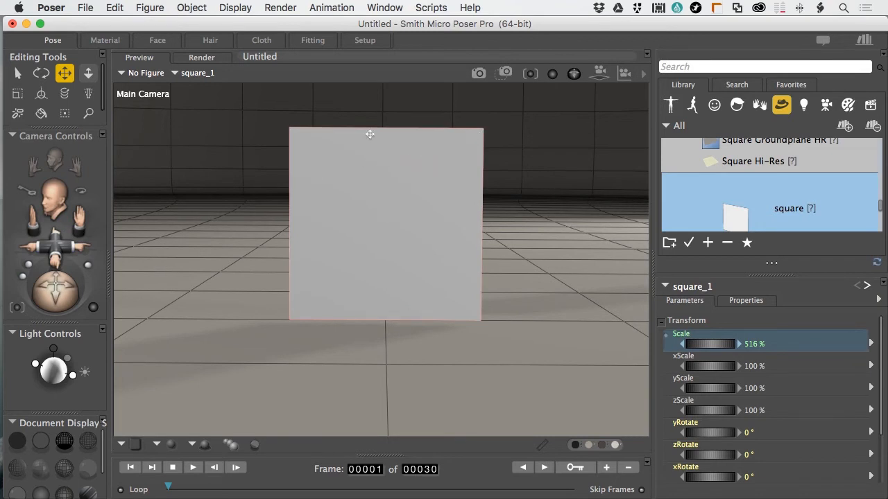
pyautogui.moveTo(455, 147)
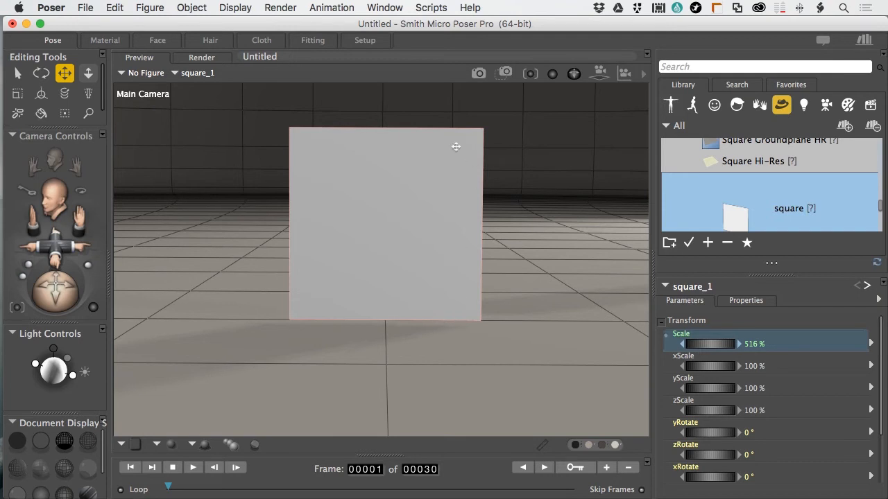
pyautogui.moveTo(430, 242)
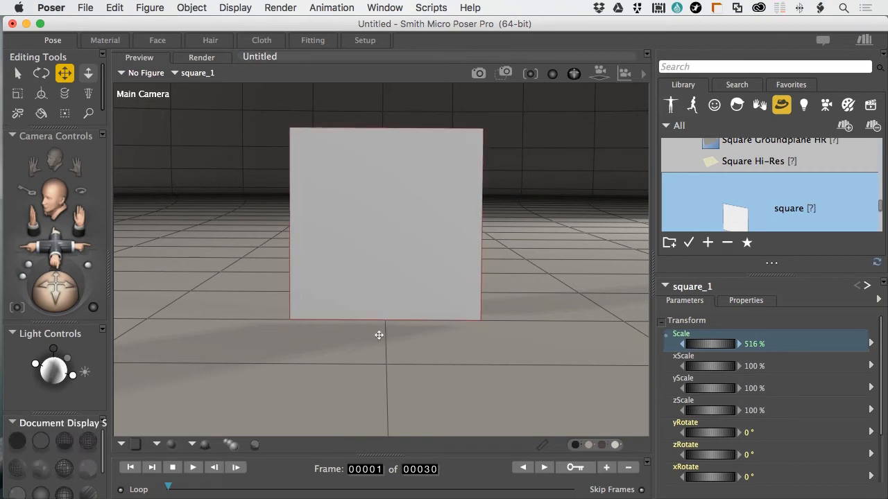
pyautogui.moveTo(520, 329)
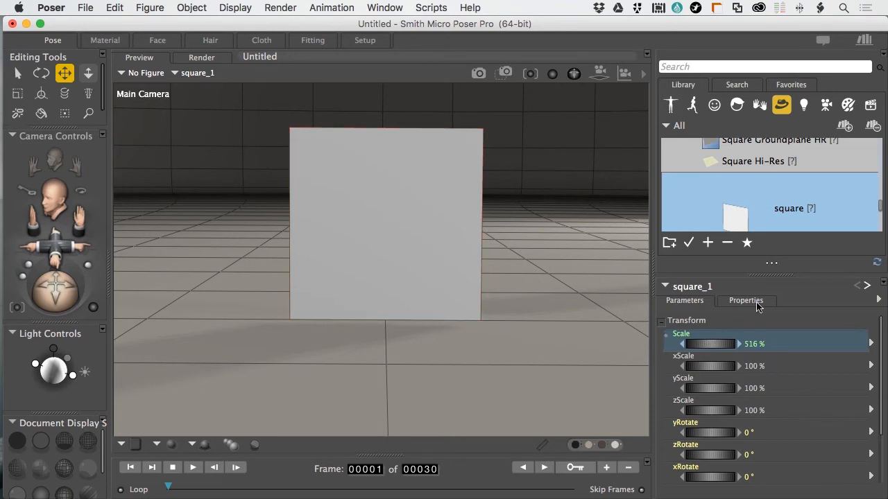
# - Show the square prop's Properties with smooth polygons and subdivision levels
pyautogui.click(746, 300)
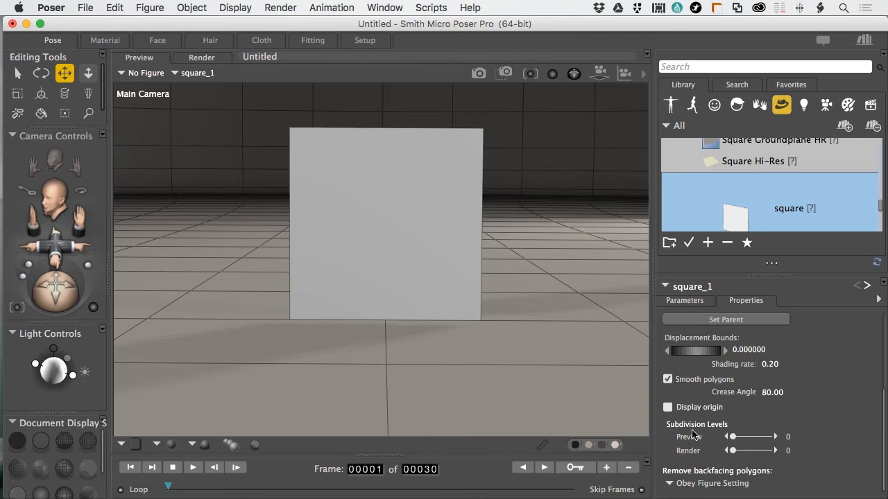
pyautogui.moveTo(688, 441)
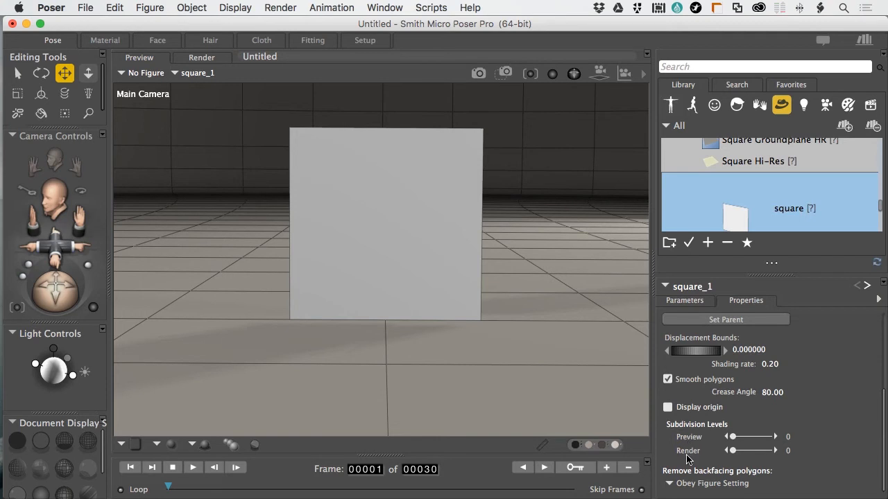
pyautogui.moveTo(711, 446)
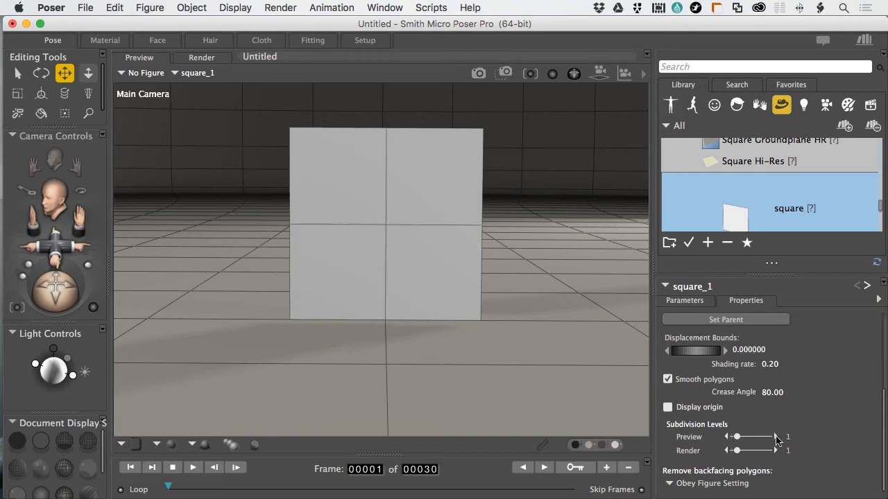
# - Raise the square's subdivision toward level 4 with the camera moved back in close
pyautogui.click(375, 252)
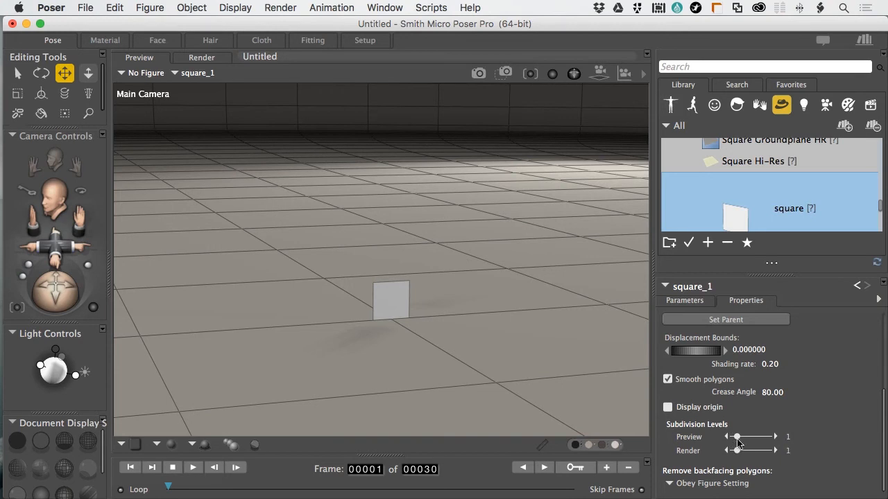
pyautogui.moveTo(756, 450); pyautogui.dragTo(732, 451)
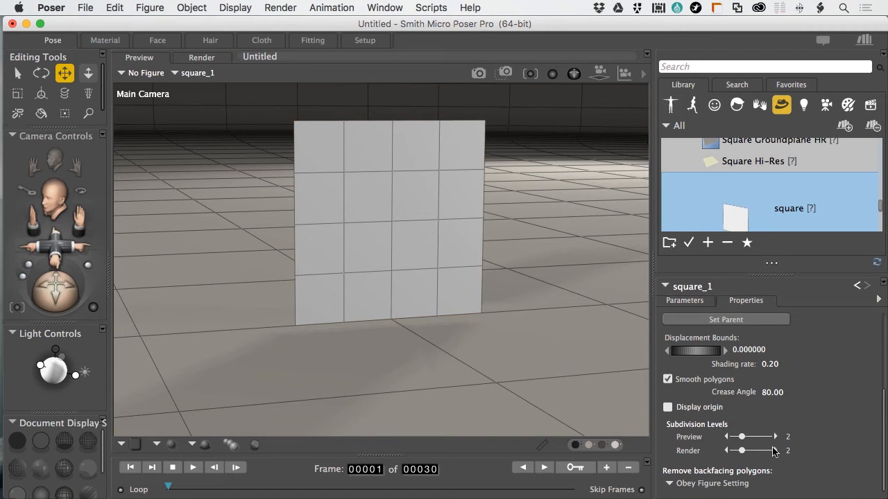
pyautogui.moveTo(783, 449)
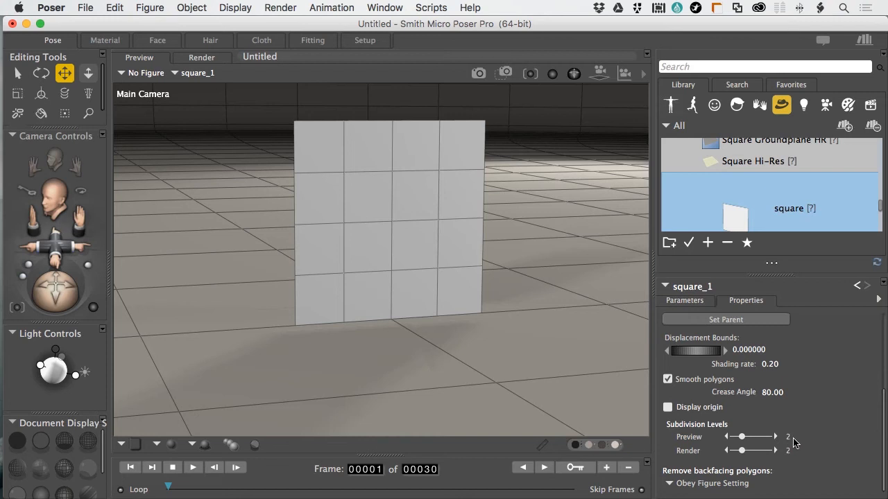
pyautogui.moveTo(782, 443)
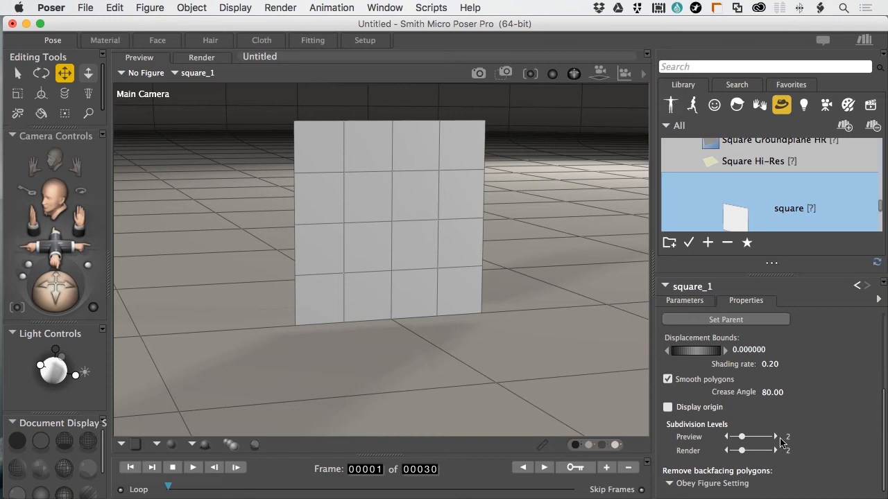
pyautogui.click(776, 436)
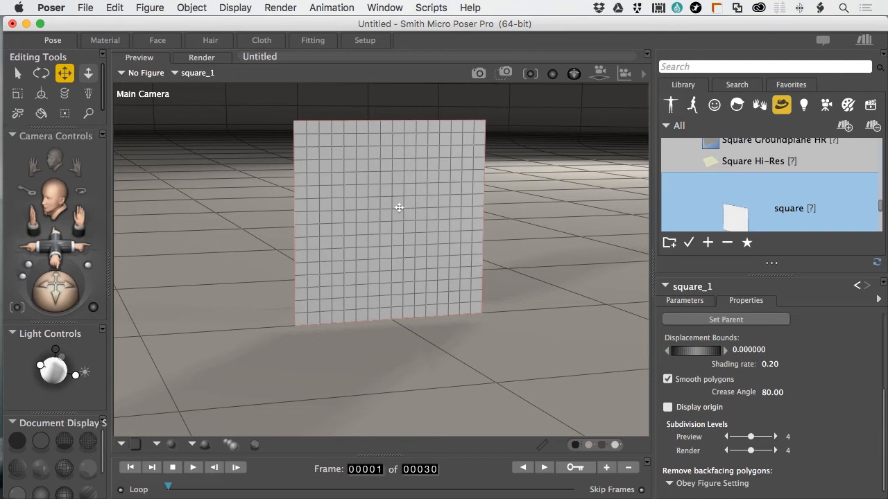
pyautogui.moveTo(399, 211)
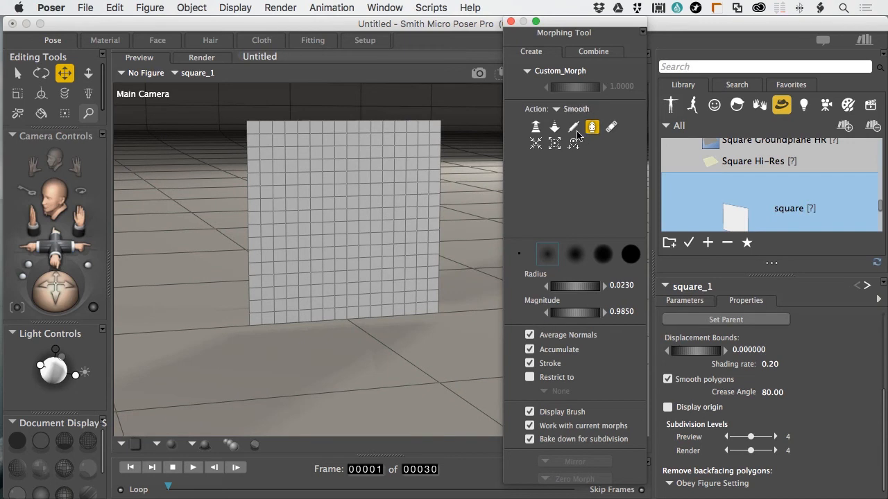
# - Set the morphing brush to Pull, relative to Screen (In/Out)
pyautogui.click(555, 127)
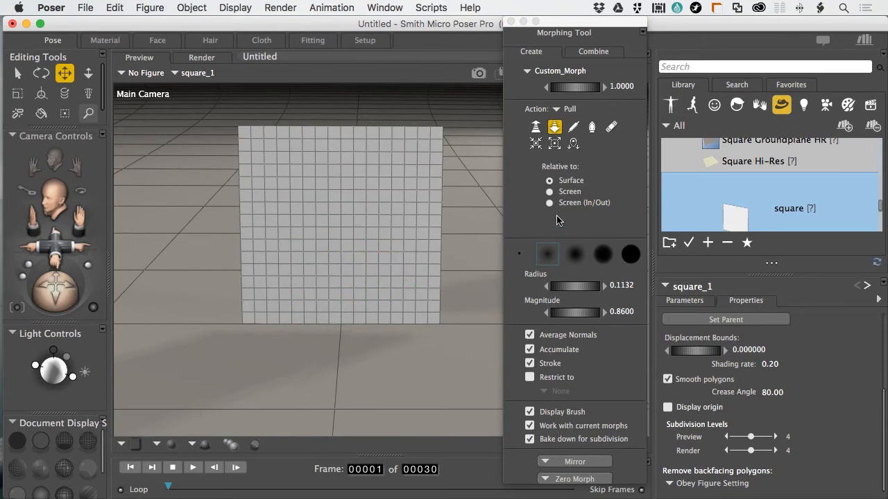
pyautogui.moveTo(564, 188)
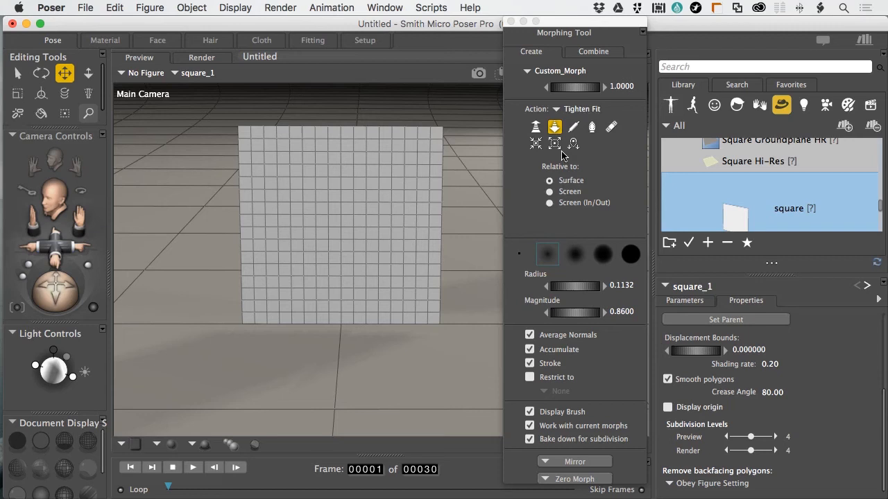
pyautogui.click(369, 258)
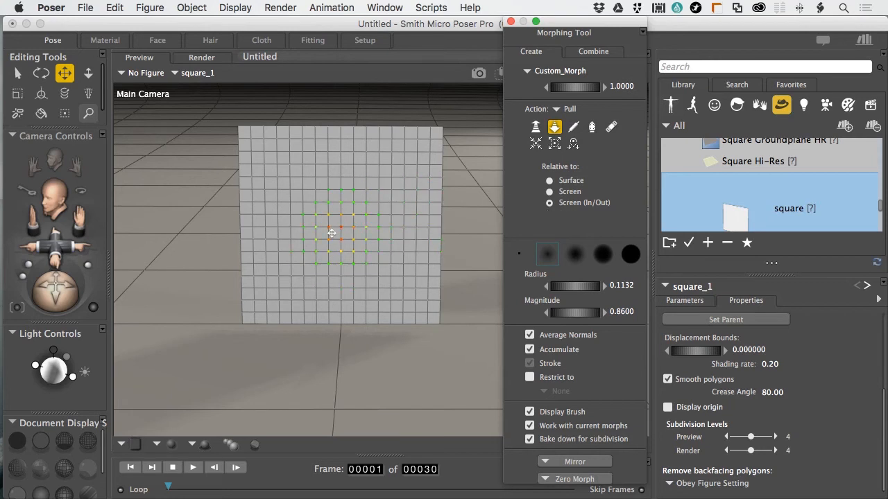
# - Pull bulges at the centre, lower middle, lower right and upper left, then switch to Smooth
pyautogui.moveTo(331, 233); pyautogui.dragTo(319, 255)
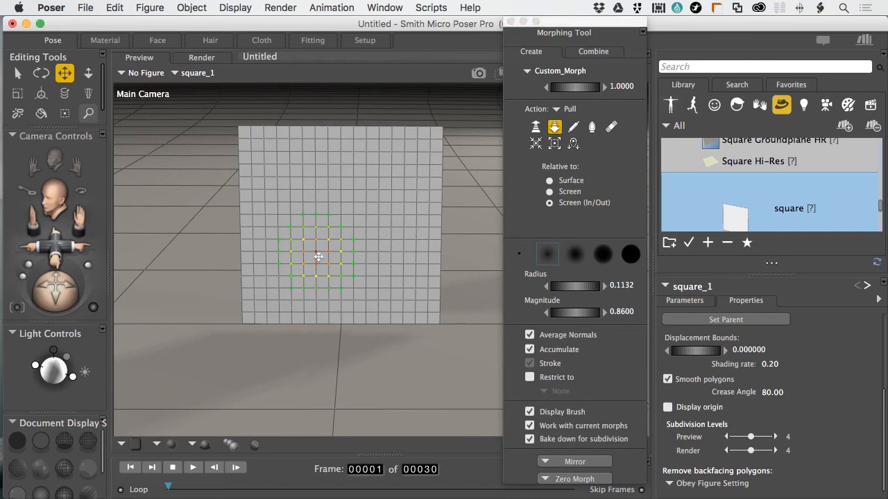
pyautogui.moveTo(319, 257); pyautogui.dragTo(317, 269)
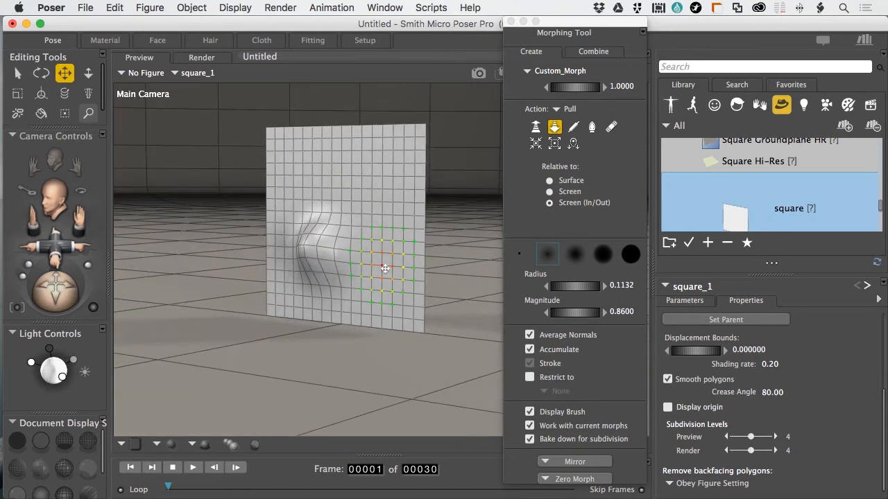
pyautogui.moveTo(386, 269); pyautogui.dragTo(386, 286)
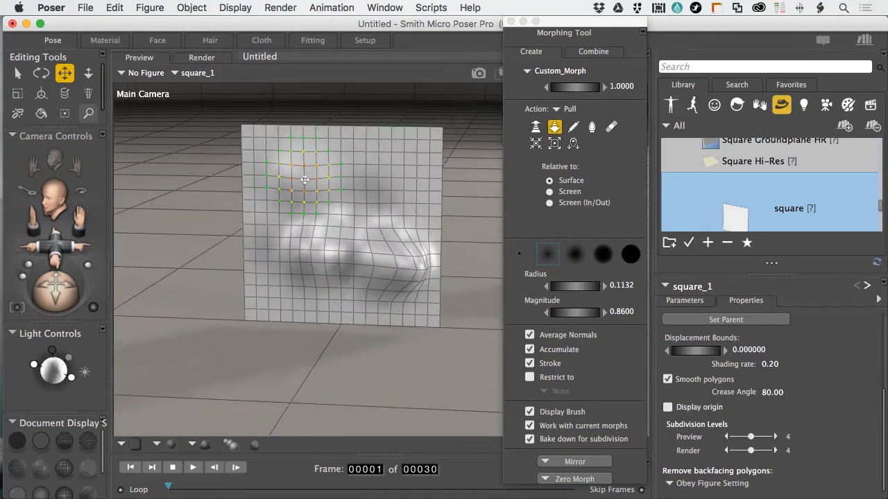
pyautogui.moveTo(305, 188); pyautogui.dragTo(305, 178)
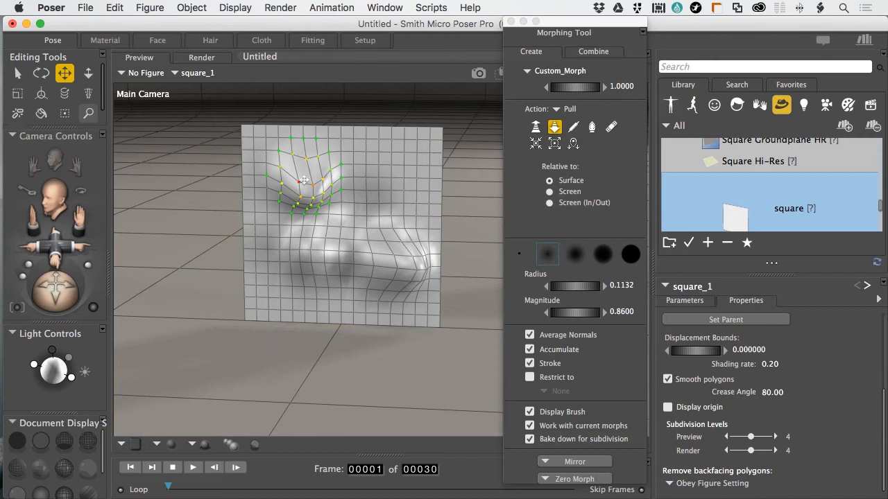
pyautogui.click(573, 126)
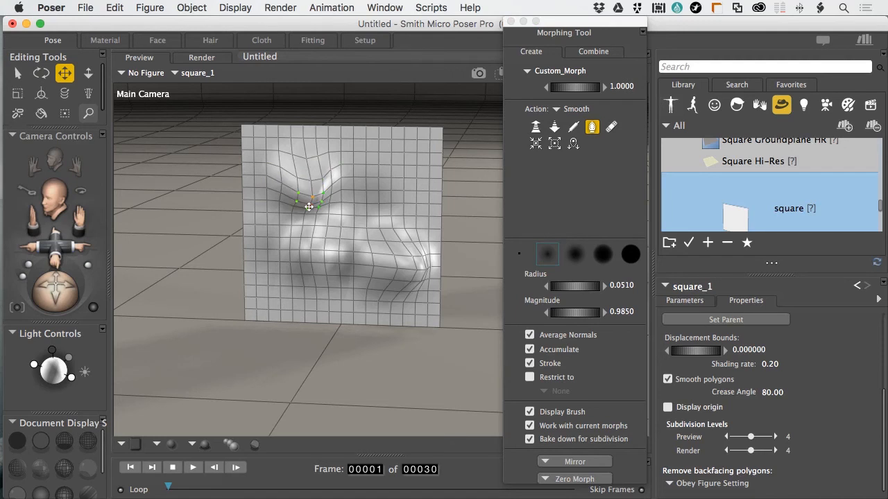
# - Smooth the pinched upper-middle area and the remaining distorted surface
pyautogui.moveTo(308, 207); pyautogui.dragTo(306, 230)
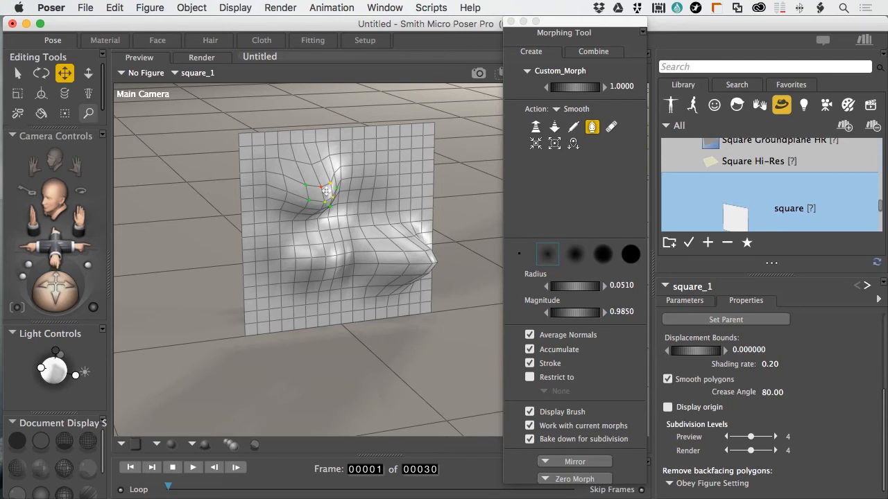
pyautogui.moveTo(326, 192); pyautogui.dragTo(355, 233)
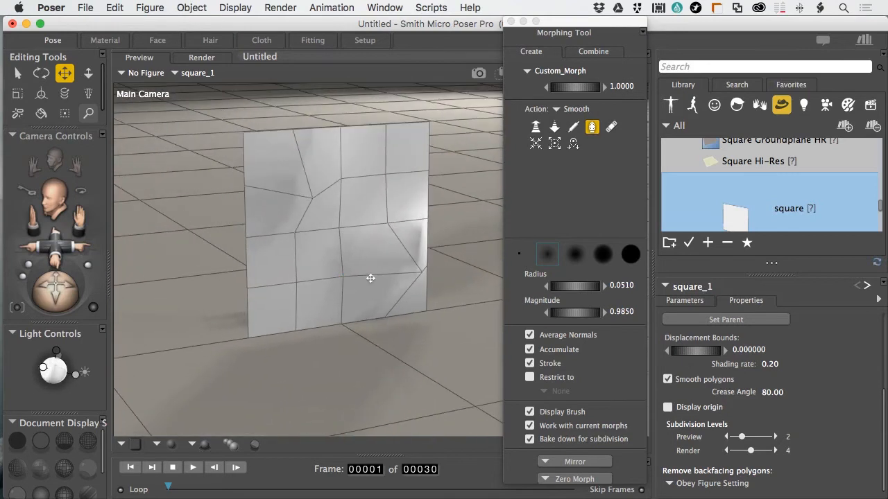
pyautogui.moveTo(375, 280)
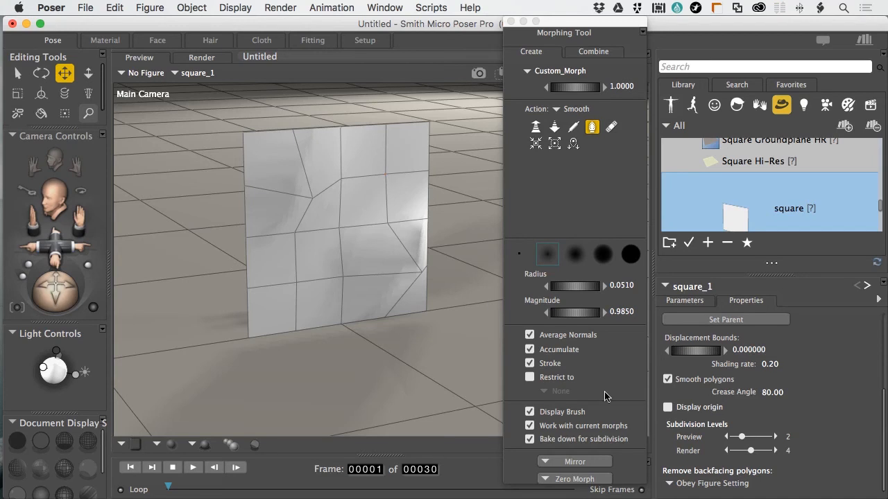
# - Raise the square's preview subdivision slider to 4
pyautogui.moveTo(741, 436); pyautogui.dragTo(752, 436)
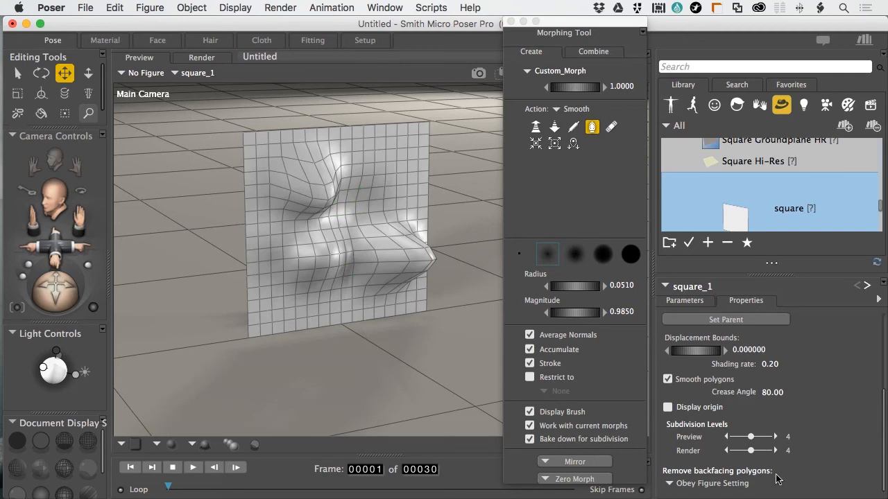
pyautogui.moveTo(793, 447)
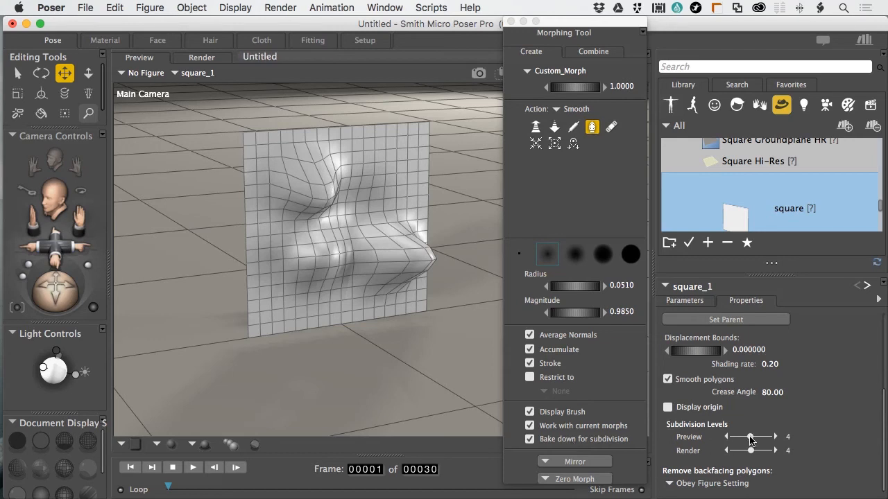
pyautogui.moveTo(770, 437); pyautogui.dragTo(750, 437)
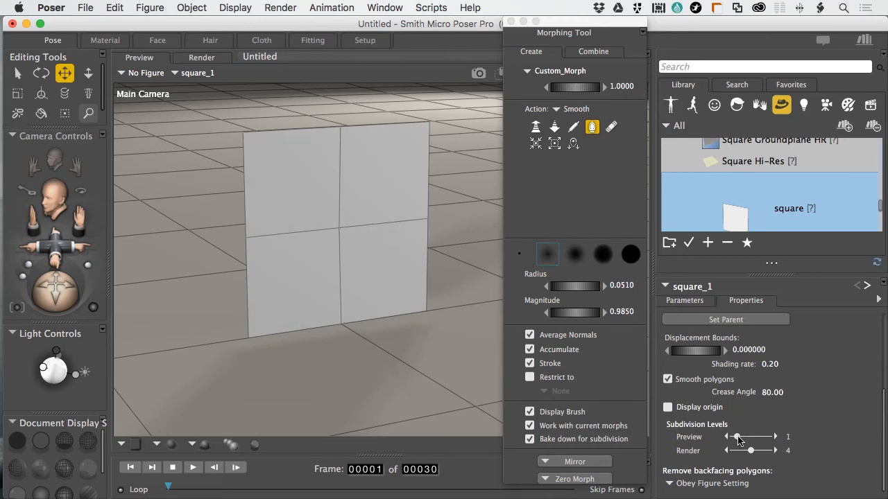
pyautogui.moveTo(734, 437); pyautogui.dragTo(751, 437)
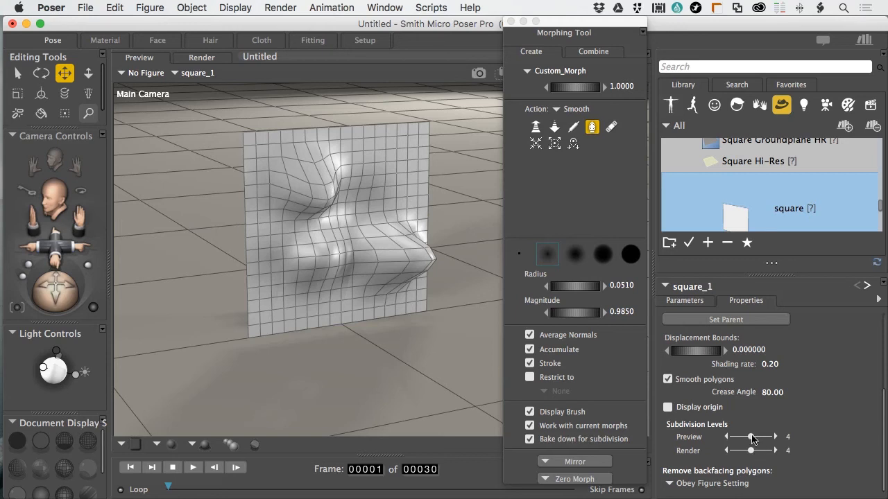
# - Nudge preview subdivision to 3 and back to 4
pyautogui.moveTo(751, 437); pyautogui.dragTo(746, 437)
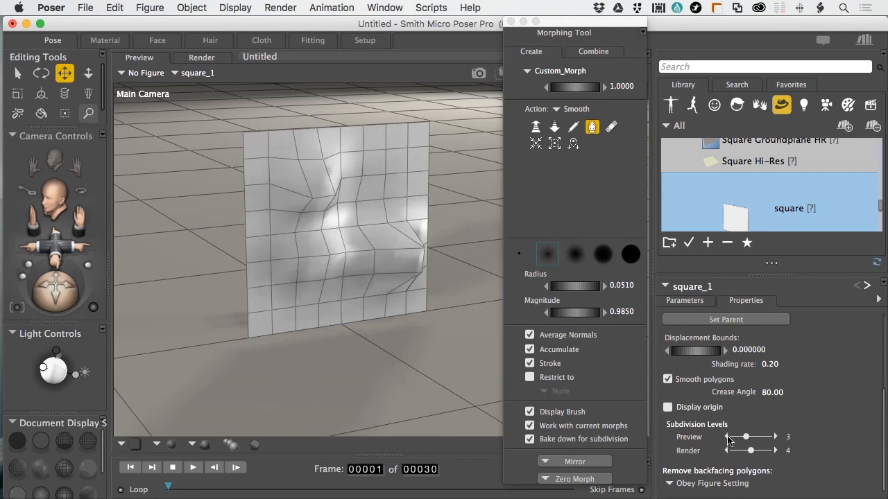
pyautogui.moveTo(746, 436); pyautogui.dragTo(735, 436)
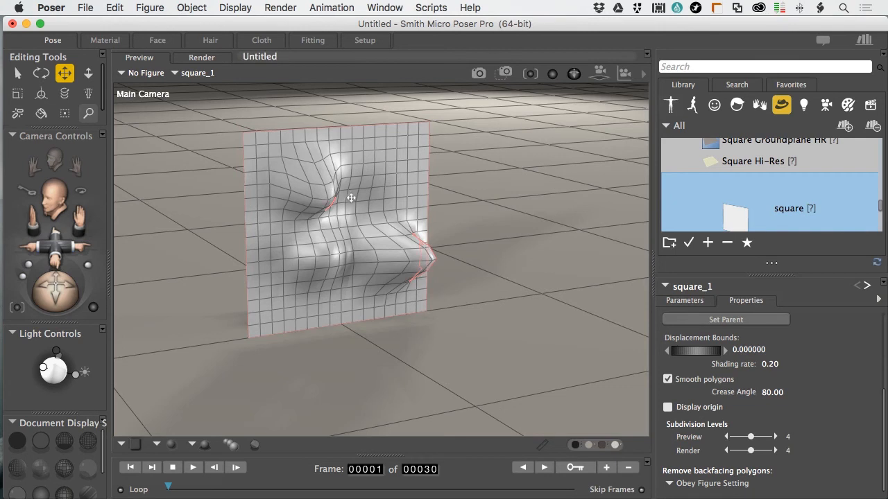
# - Close the square document from the File menu, prompting to save
pyautogui.click(86, 8)
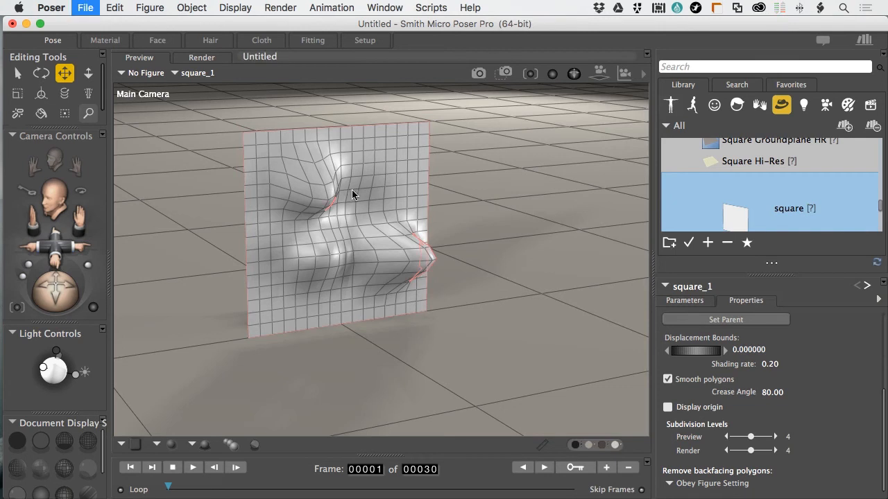
pyautogui.click(86, 9)
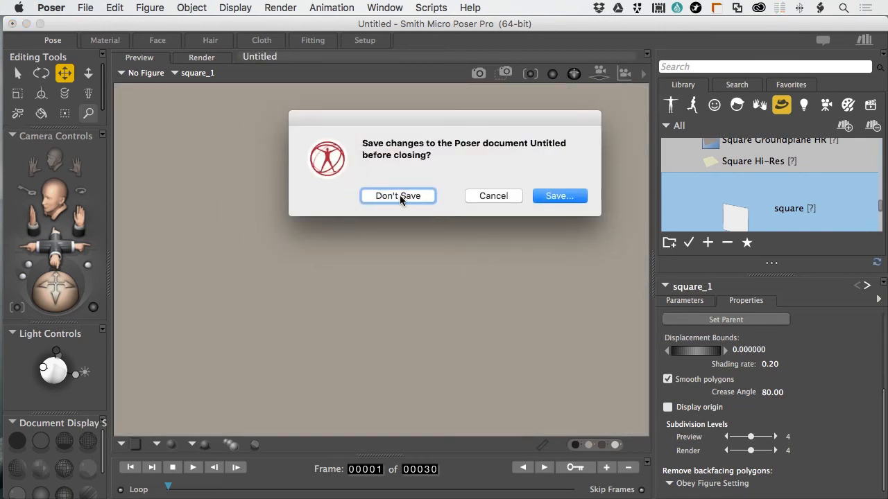
# - Discard the square scene unsaved and select Andy's chest in the new scene
pyautogui.click(397, 196)
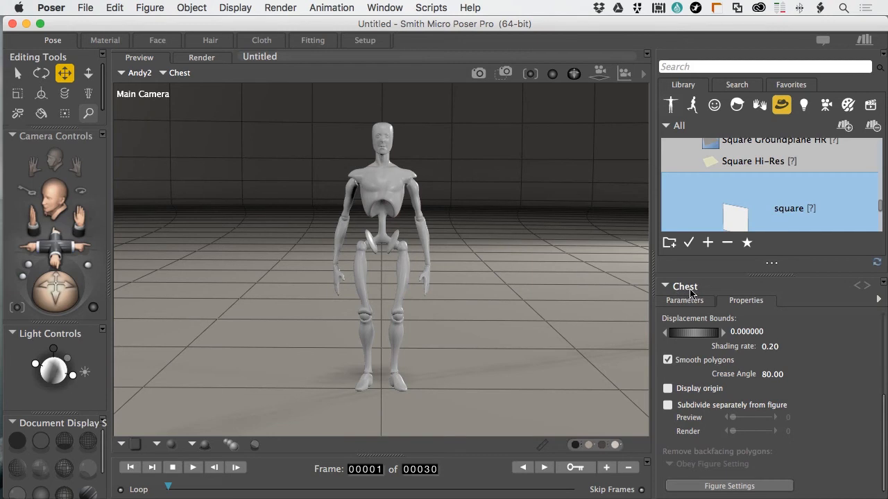
pyautogui.click(399, 177)
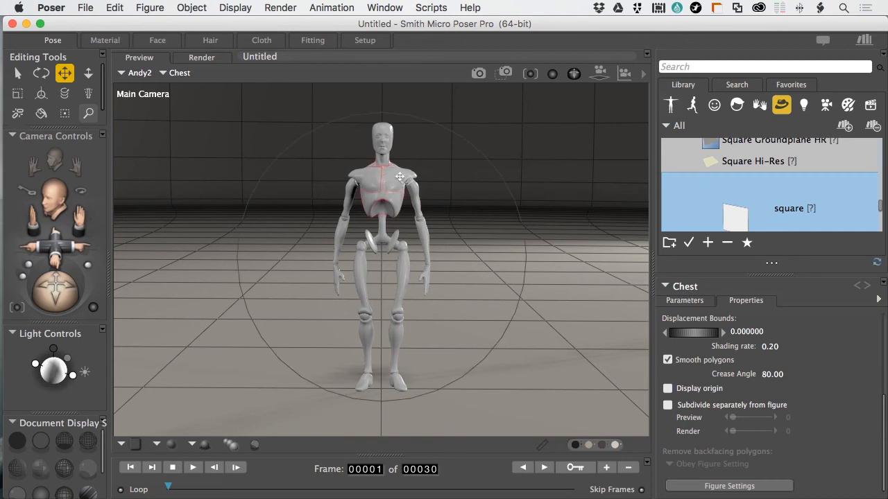
# - Select Andy's left collar, then make the whole Body the active actor
pyautogui.click(400, 172)
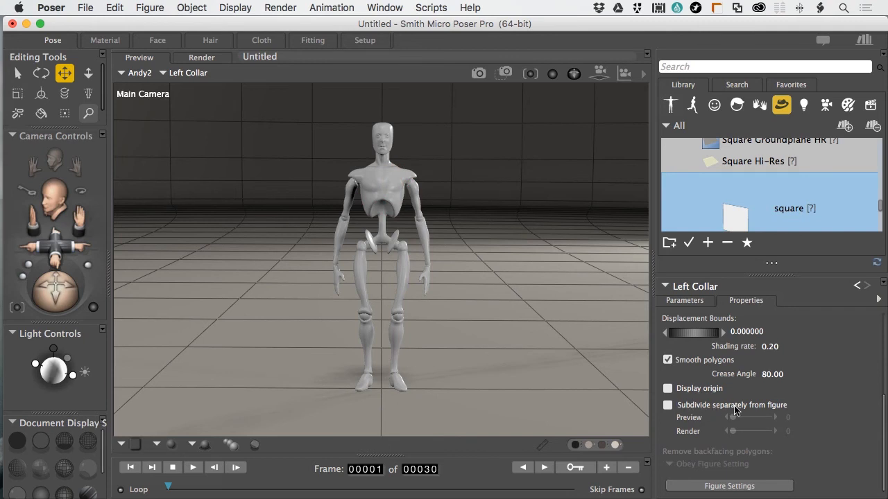
pyautogui.moveTo(780, 278)
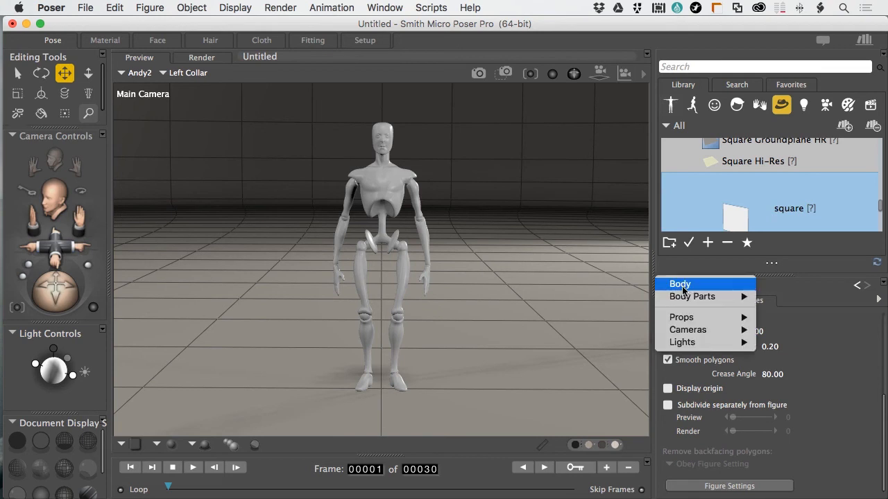
pyautogui.click(679, 283)
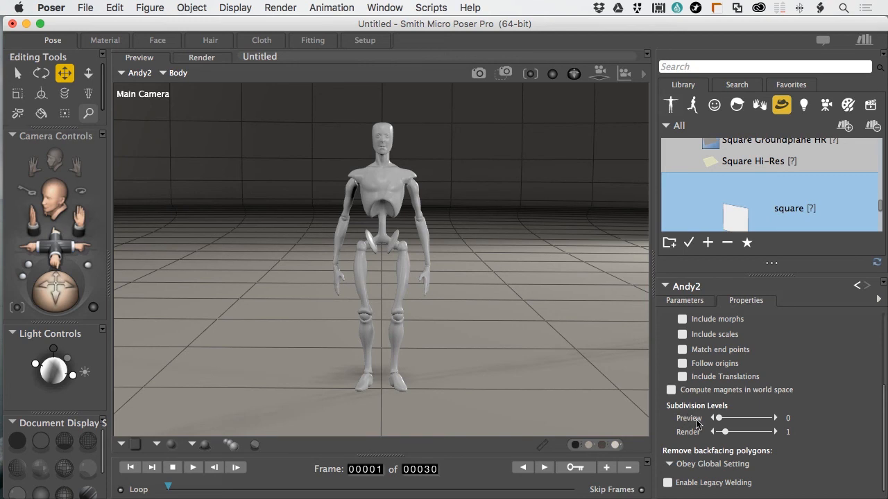
pyautogui.moveTo(733, 435)
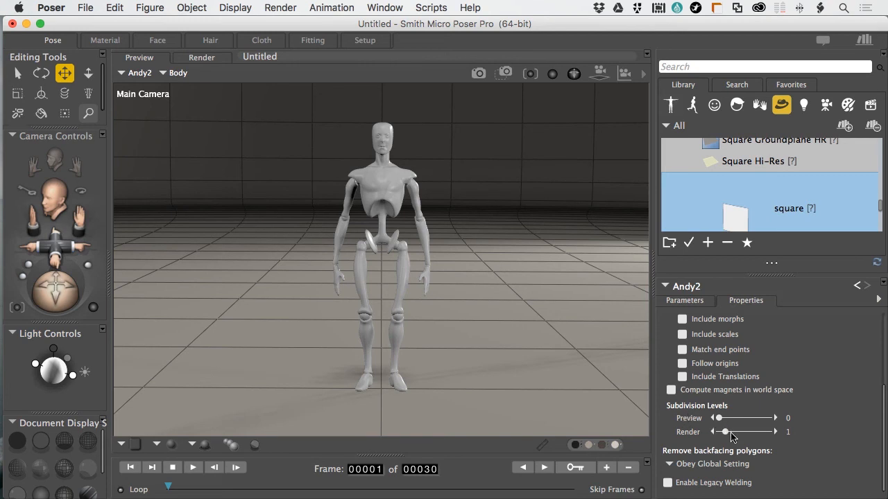
pyautogui.moveTo(702, 441)
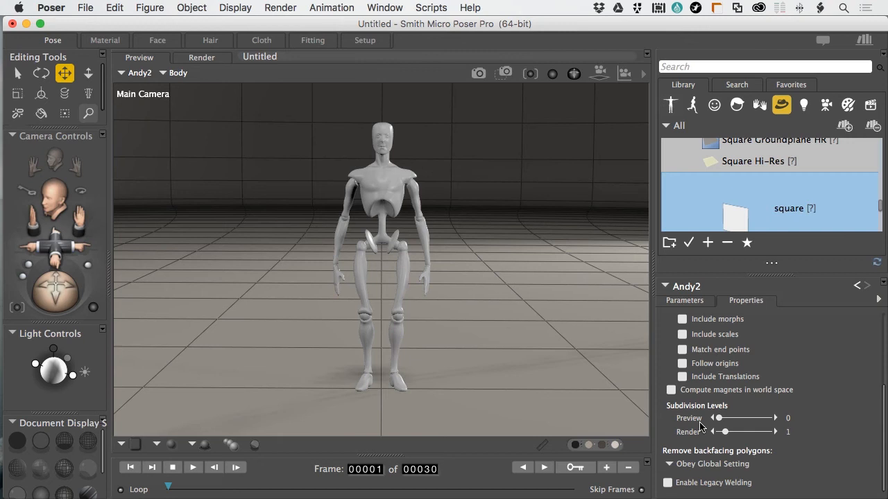
pyautogui.moveTo(686, 441)
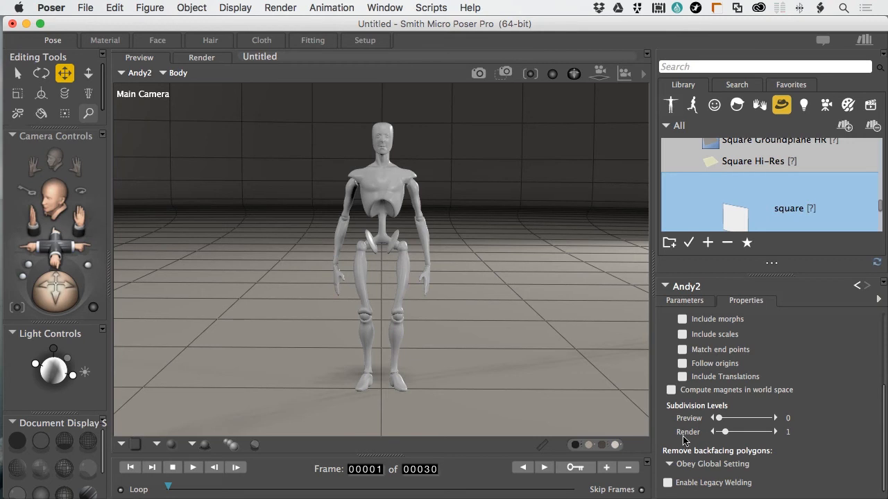
pyautogui.moveTo(688, 442)
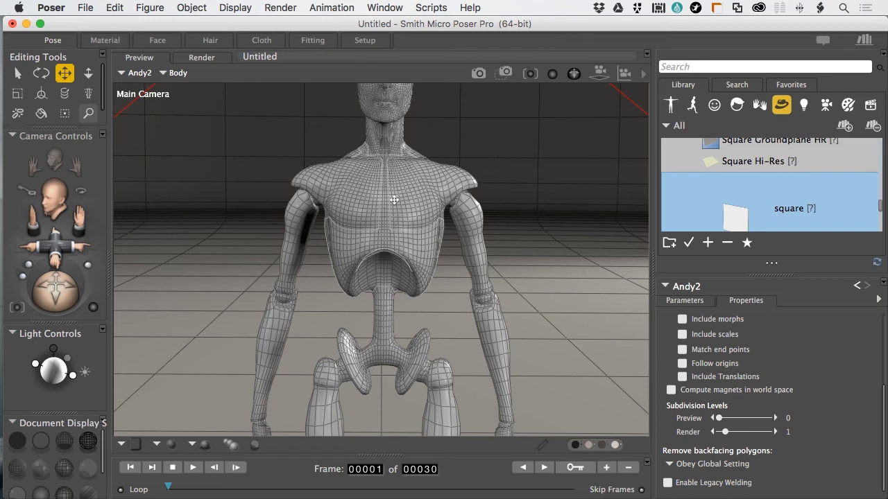
pyautogui.moveTo(414, 208)
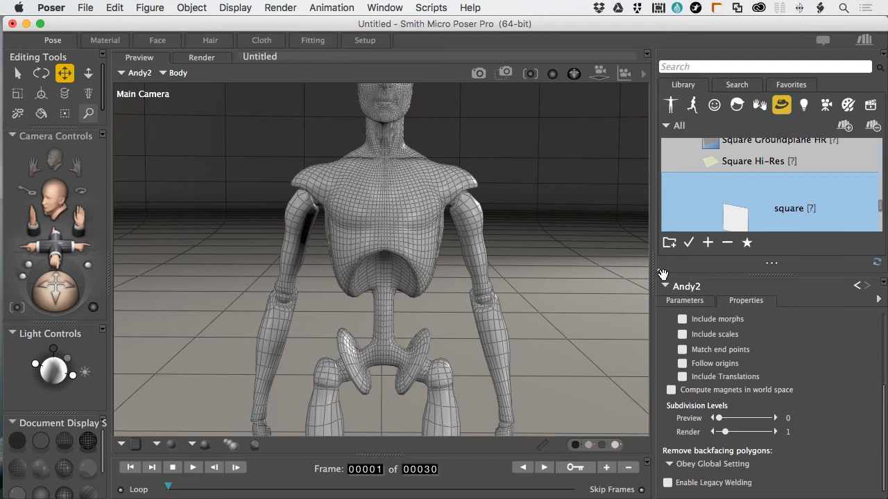
pyautogui.moveTo(807, 337)
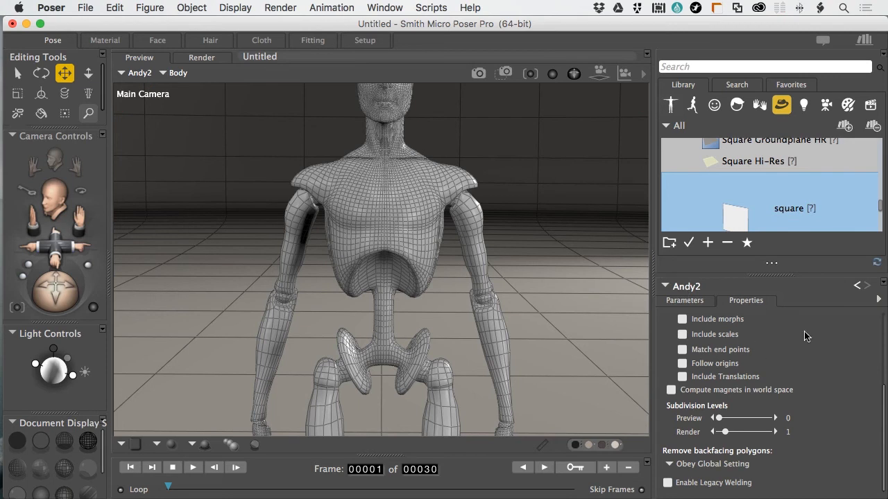
# - Show Andy's body parameter dials: rotation, translation and muscle mass
pyautogui.click(685, 300)
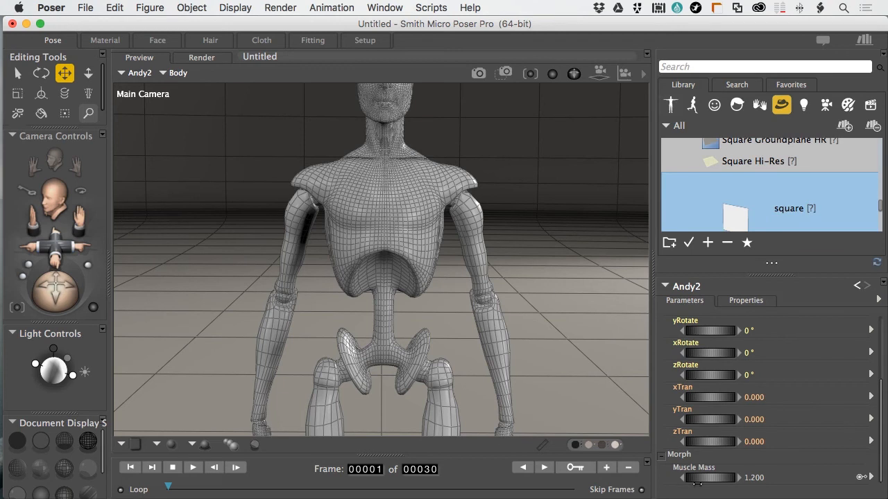
# - Raise Andy's Muscle Mass dial to about 2.18 for a bulkier torso and arms
pyautogui.moveTo(697, 477); pyautogui.dragTo(707, 478)
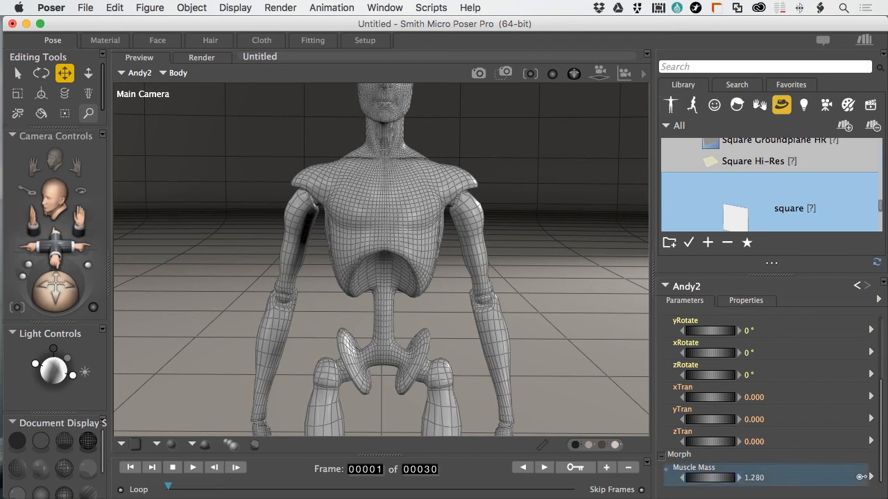
pyautogui.moveTo(694, 477); pyautogui.dragTo(728, 477)
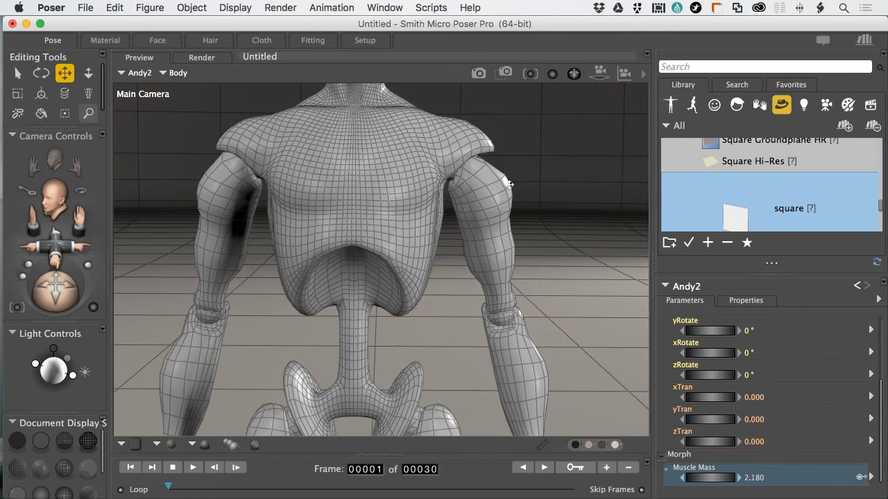
pyautogui.moveTo(512, 191)
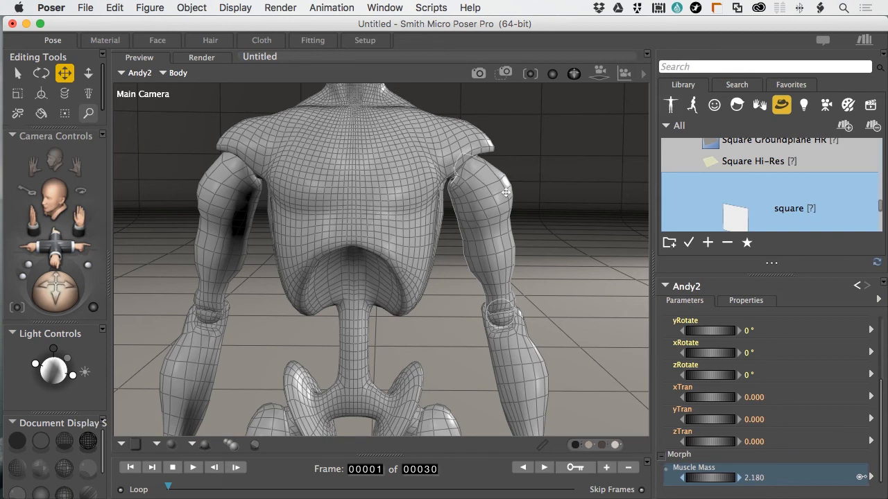
pyautogui.moveTo(463, 216)
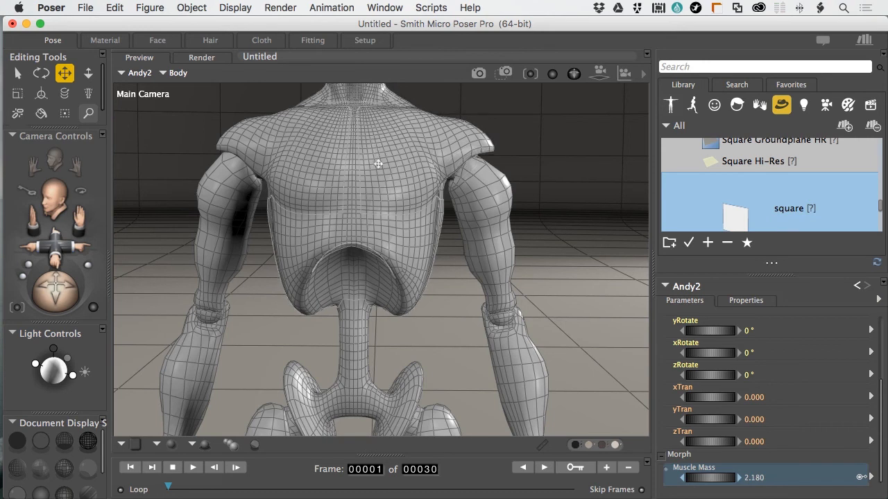
pyautogui.moveTo(376, 166)
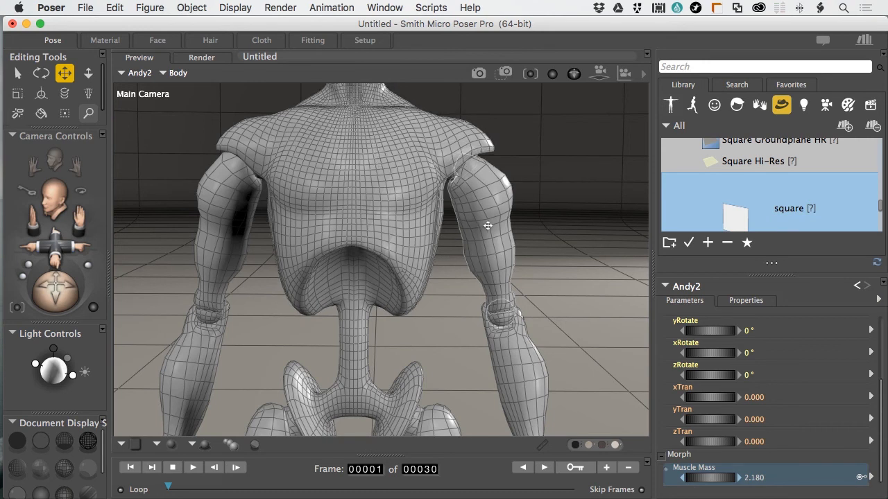
# - Select the left shoulder and enable 'Subdivide separately from figure' in its Properties
pyautogui.click(486, 208)
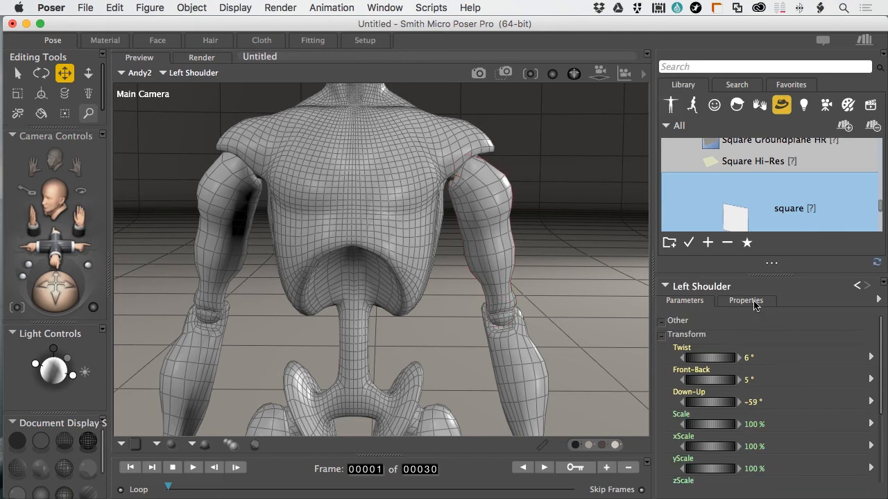
pyautogui.click(746, 300)
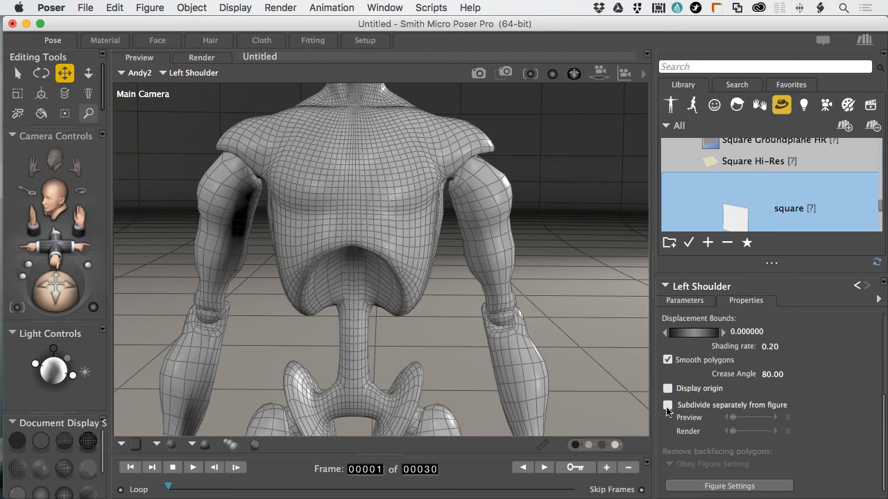
pyautogui.click(668, 405)
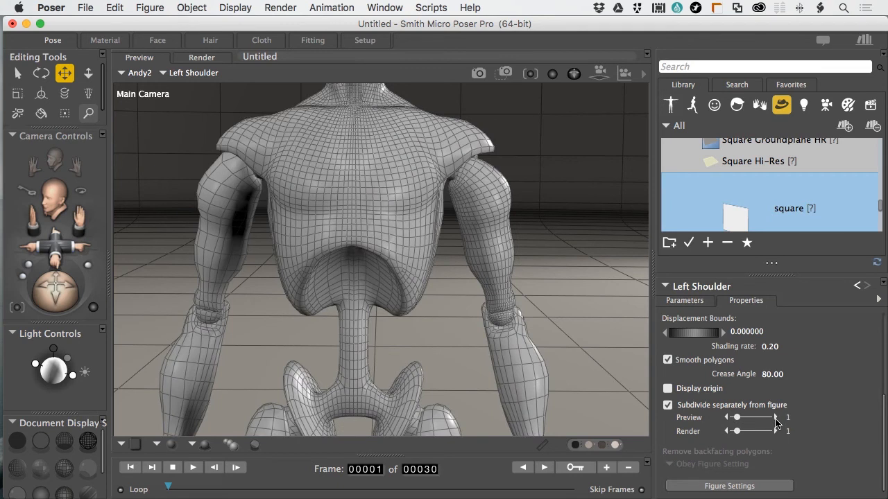
pyautogui.moveTo(693, 421)
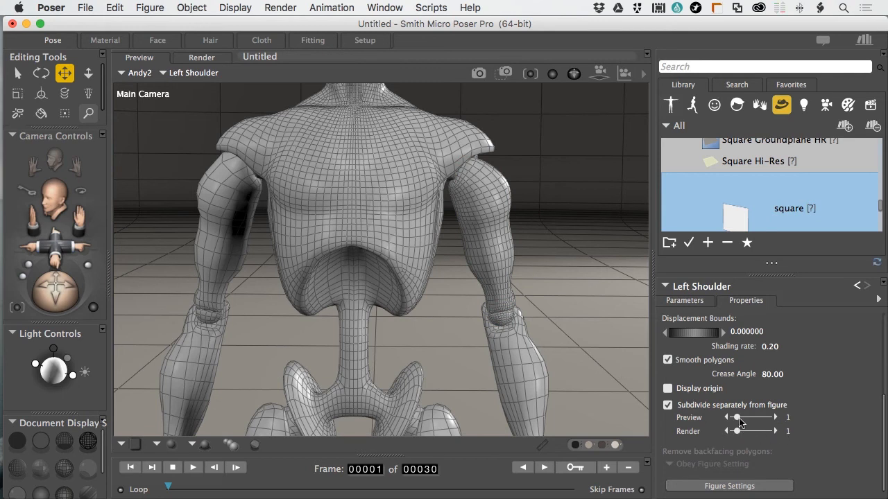
pyautogui.moveTo(741, 423)
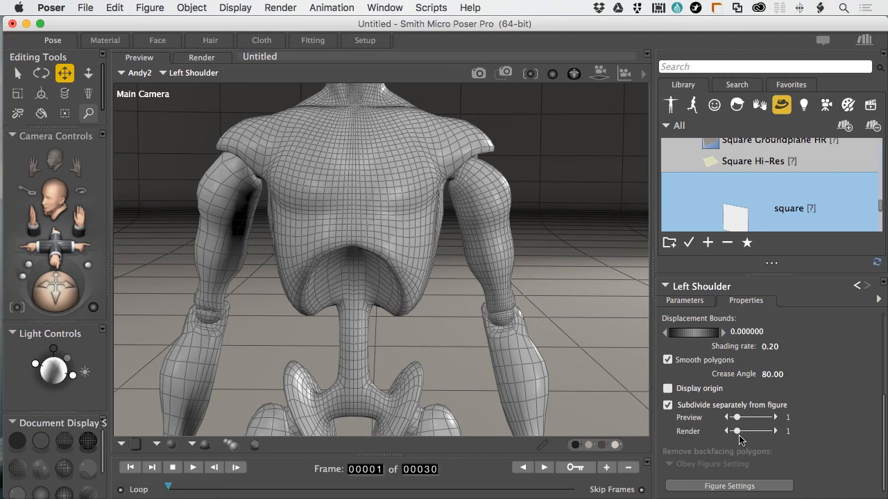
pyautogui.moveTo(777, 436)
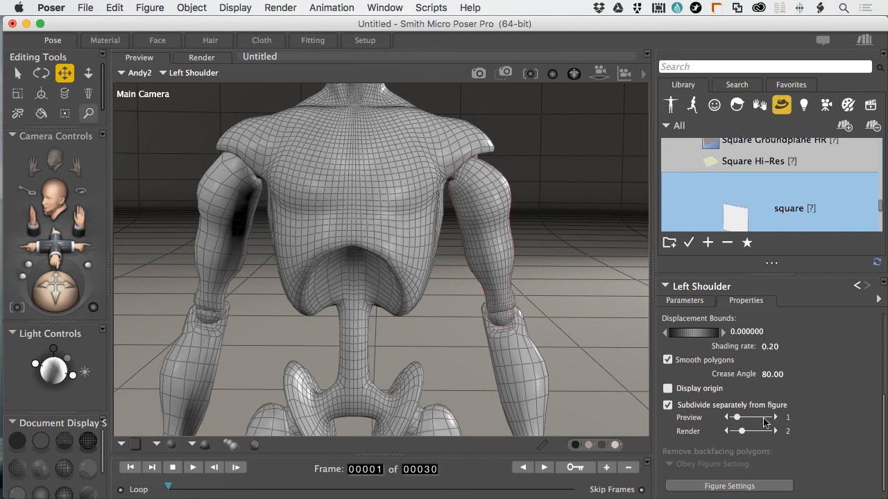
pyautogui.moveTo(775, 421)
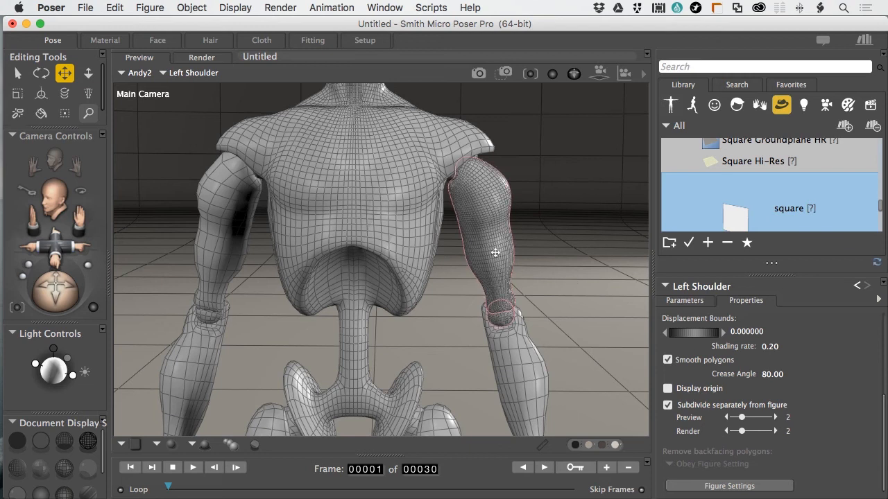
pyautogui.moveTo(485, 191)
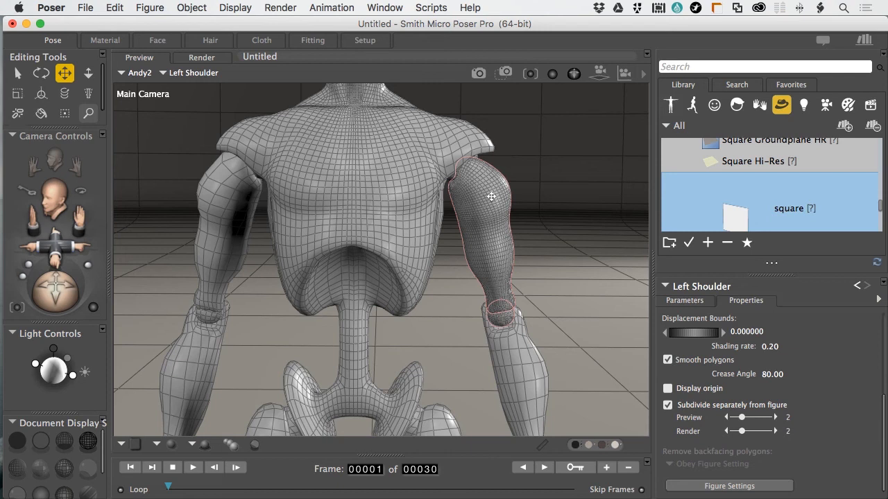
pyautogui.moveTo(466, 212)
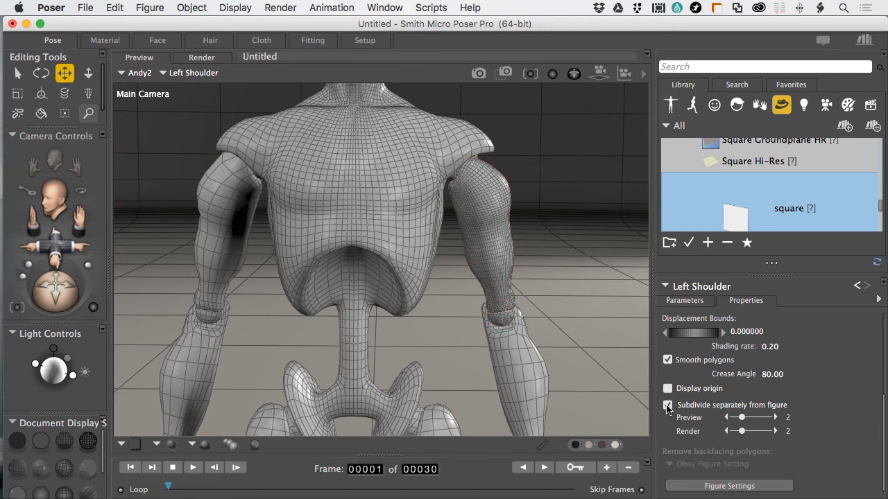
# - Turn off 'Subdivide separately from figure' for the left shoulder
pyautogui.click(667, 405)
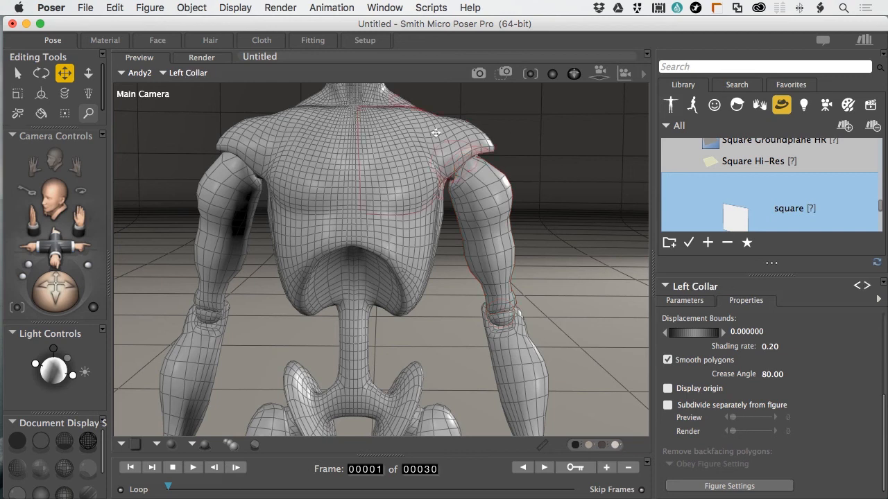
# - Raise the left collar's xTran to about 0.163, pushing it outward along x
pyautogui.click(684, 299)
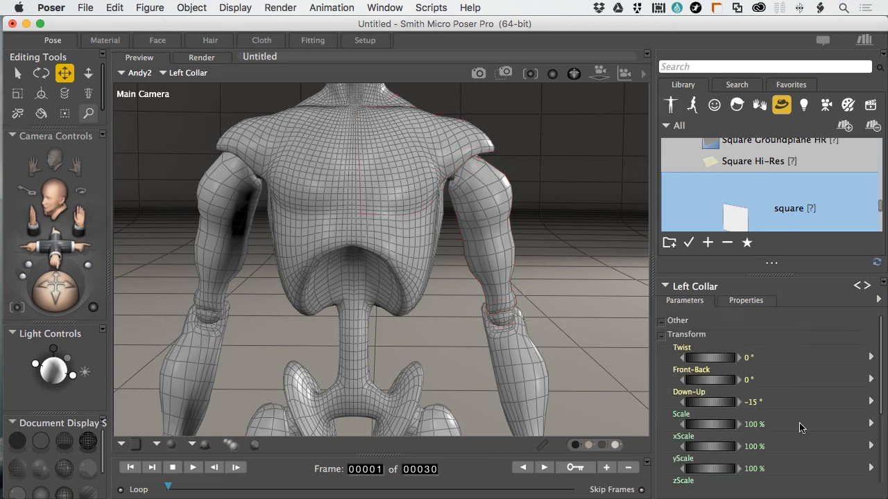
pyautogui.scroll(-3)
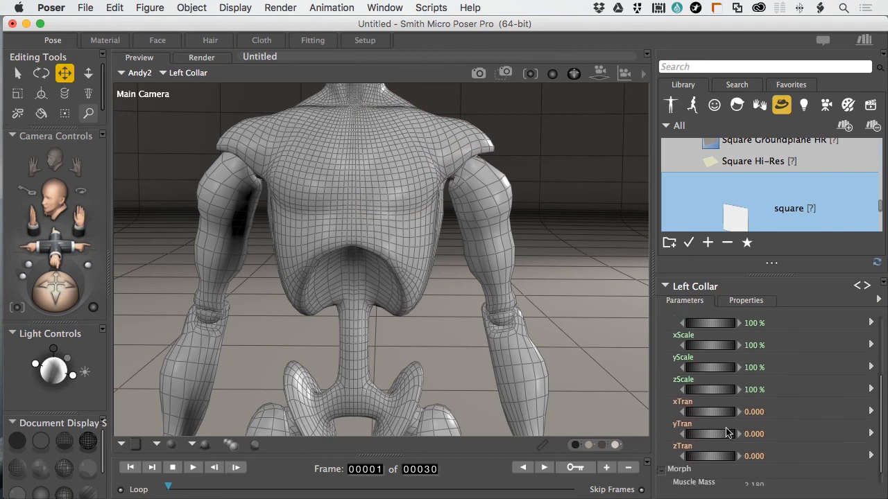
pyautogui.moveTo(708, 411); pyautogui.dragTo(721, 411)
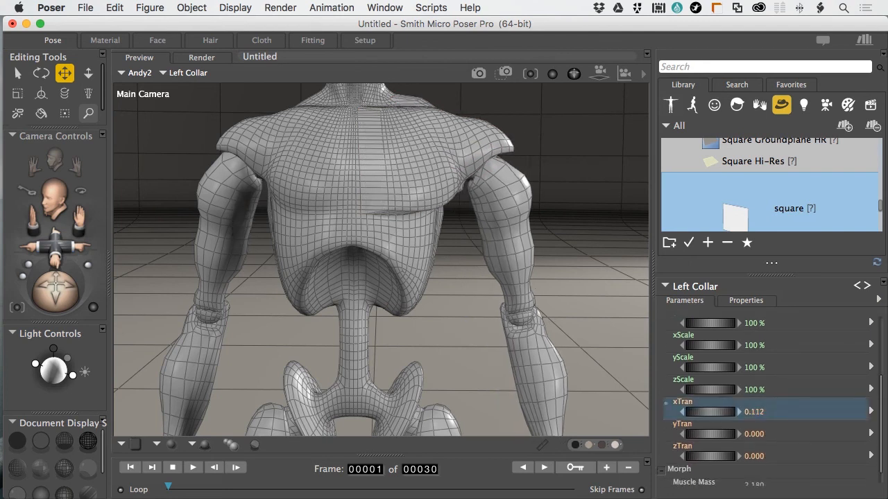
pyautogui.moveTo(708, 411); pyautogui.dragTo(722, 411)
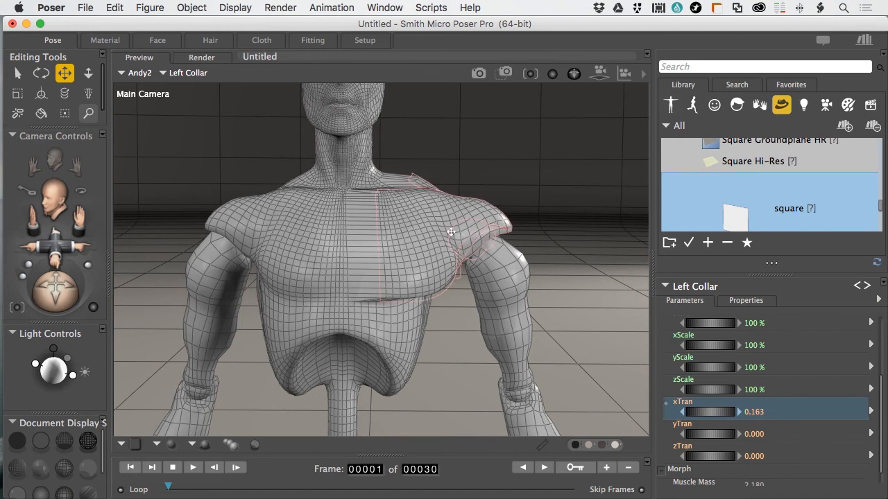
pyautogui.moveTo(436, 241)
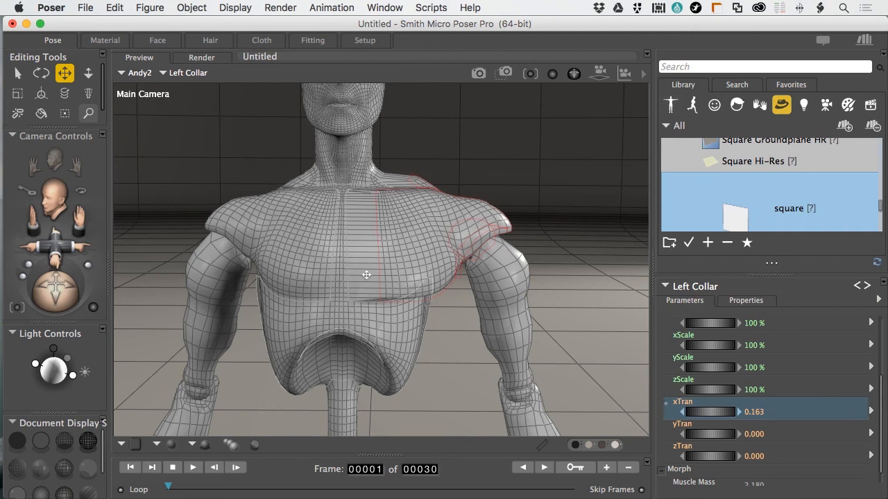
pyautogui.moveTo(364, 288)
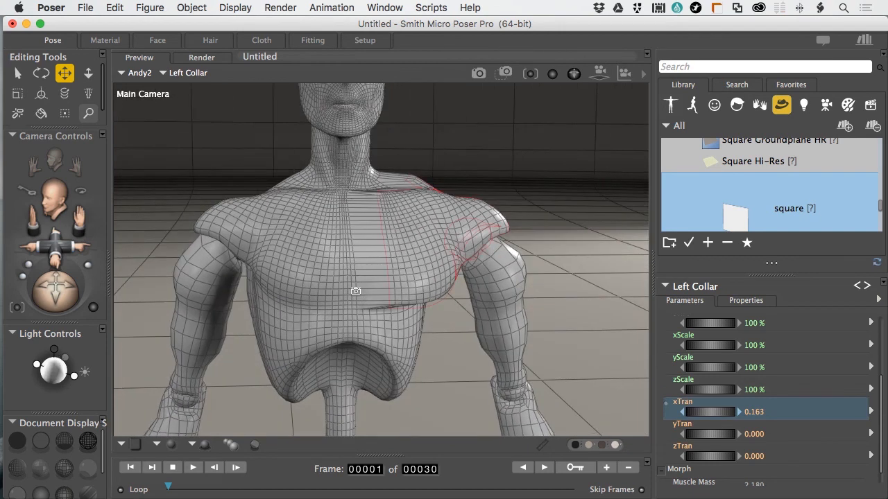
pyautogui.moveTo(366, 295)
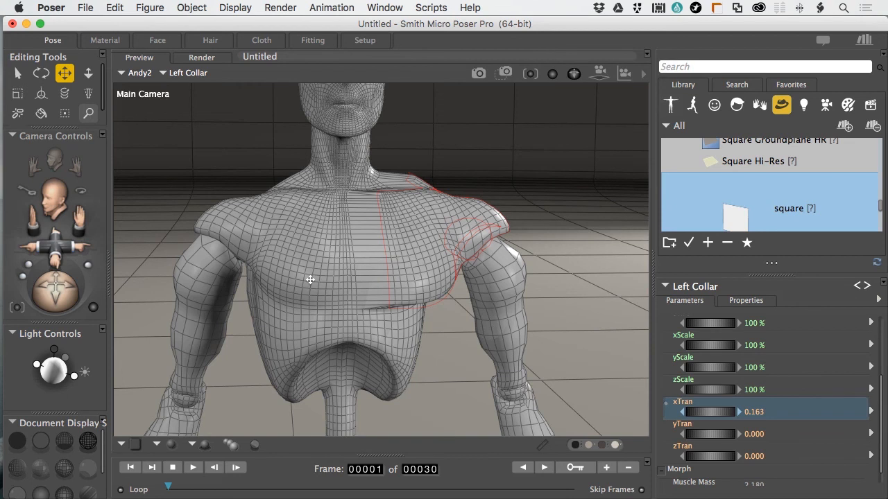
pyautogui.moveTo(375, 303)
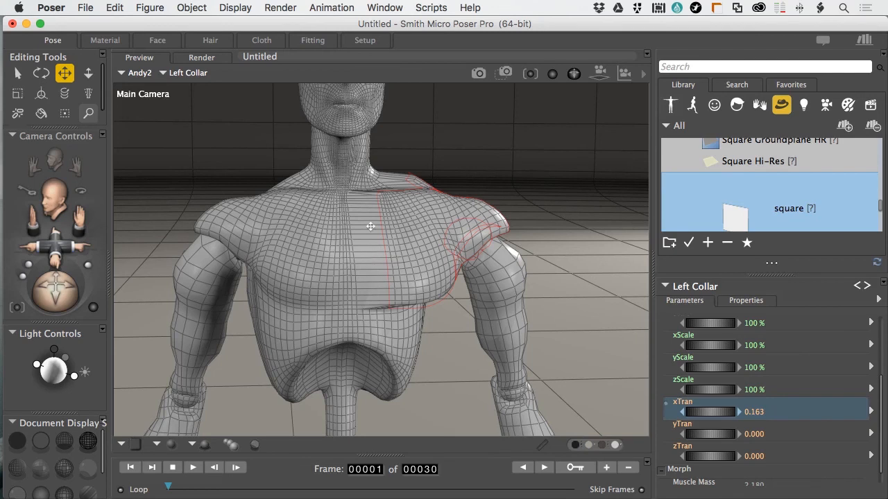
pyautogui.moveTo(383, 302)
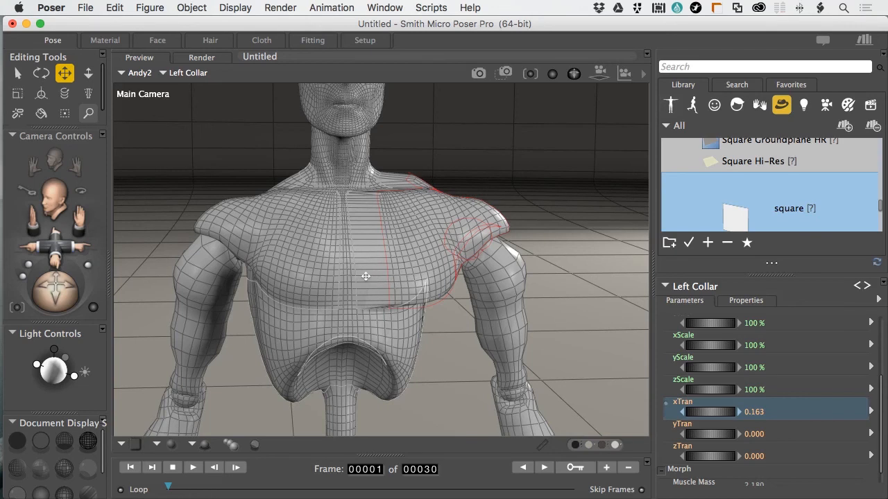
pyautogui.moveTo(355, 279)
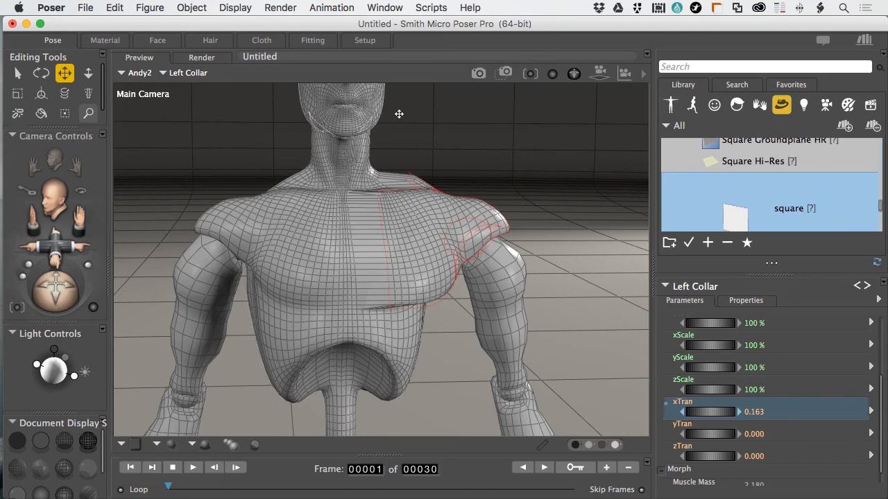
# - In the Joint Editor, create a smooth translation zone for the left collar and confirm the undoable warning
pyautogui.click(384, 8)
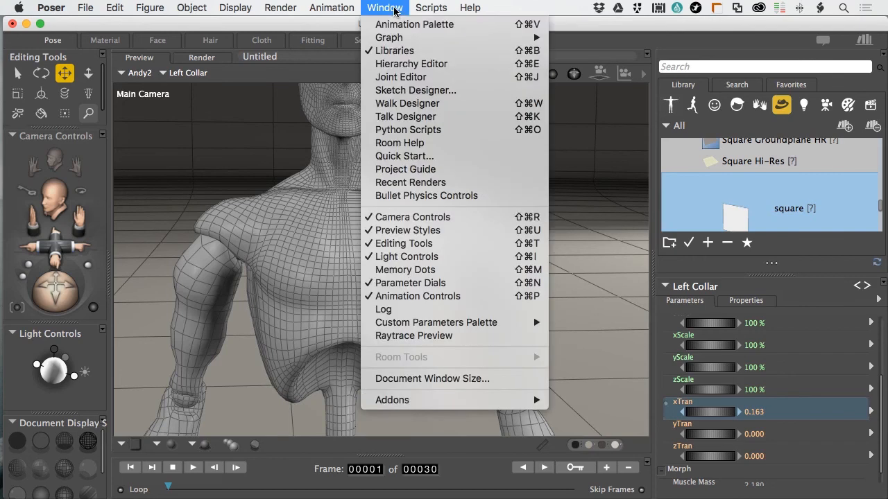
pyautogui.click(399, 76)
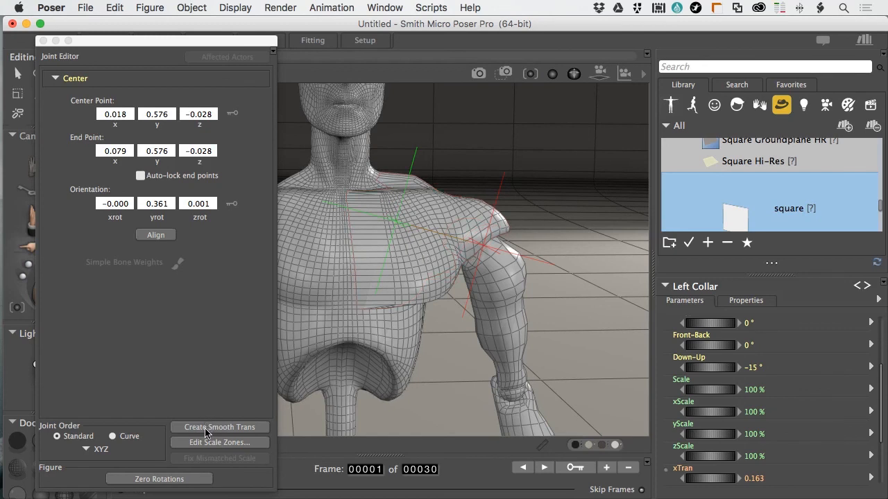
pyautogui.click(219, 428)
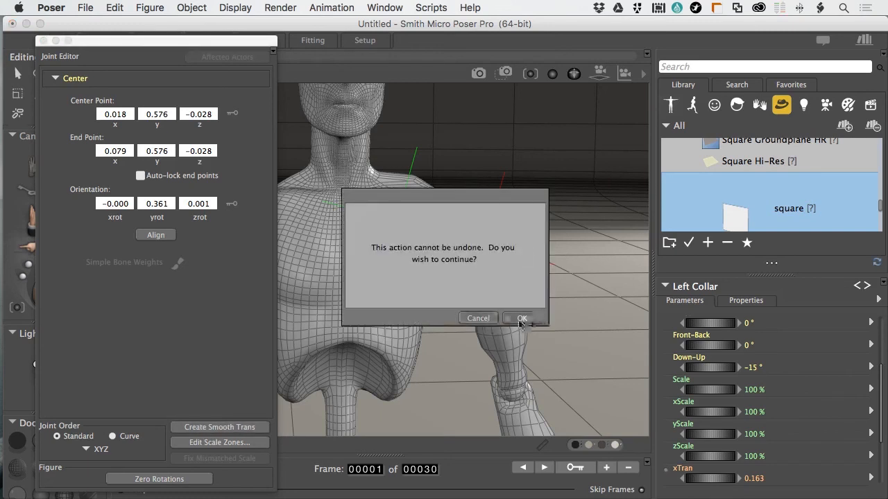
pyautogui.click(521, 318)
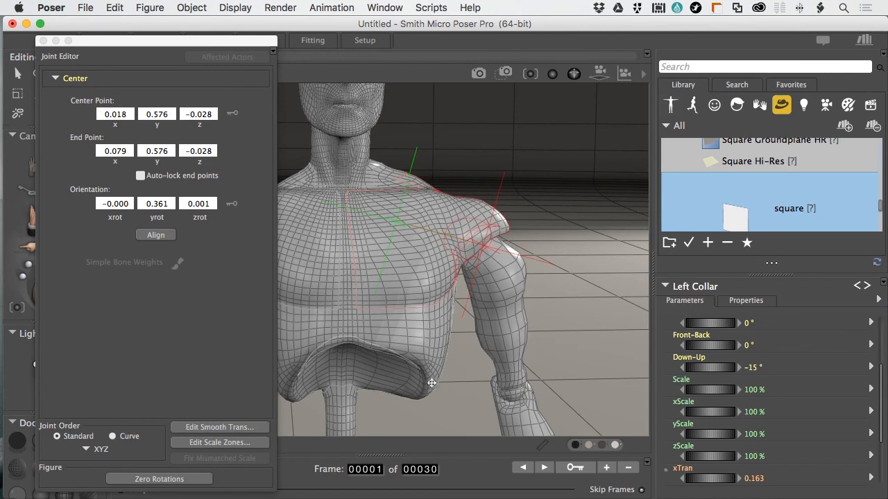
pyautogui.moveTo(377, 280)
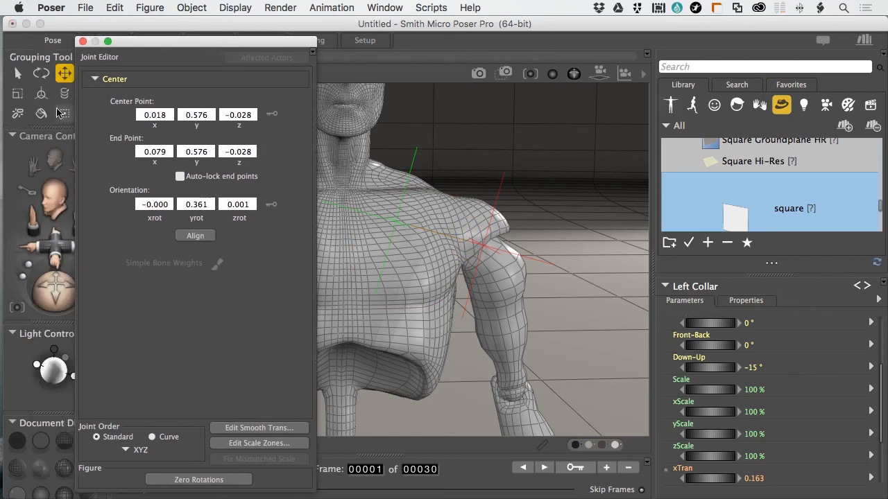
# - Start the Morphing Tool and smooth stretched polygons on the left shoulder and upper back
pyautogui.click(17, 114)
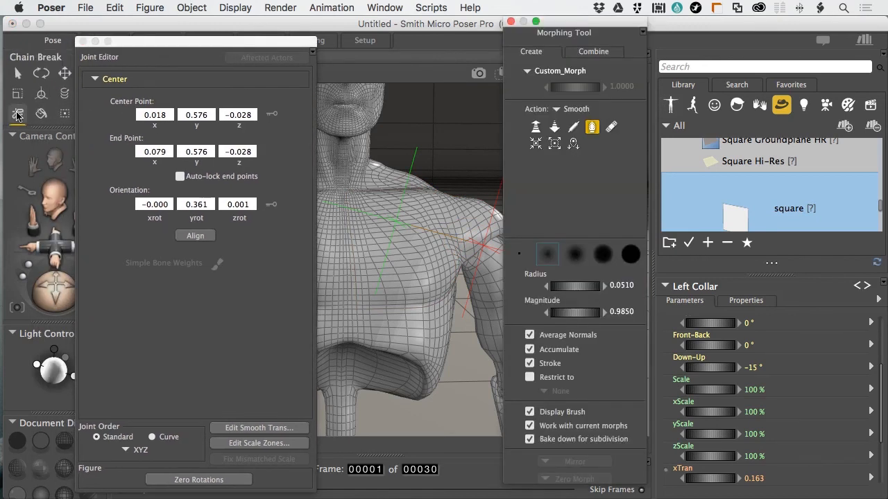
pyautogui.moveTo(196, 40); pyautogui.dragTo(147, 36)
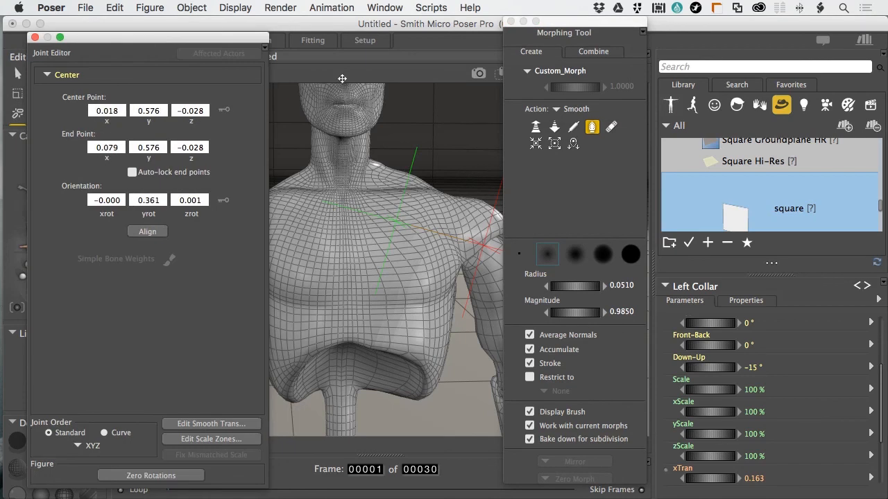
pyautogui.moveTo(552, 231)
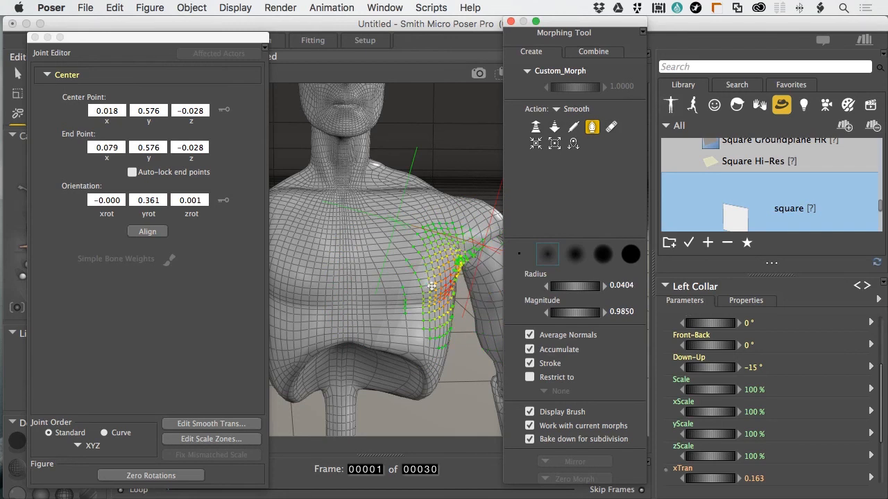
pyautogui.moveTo(597, 285); pyautogui.dragTo(585, 285)
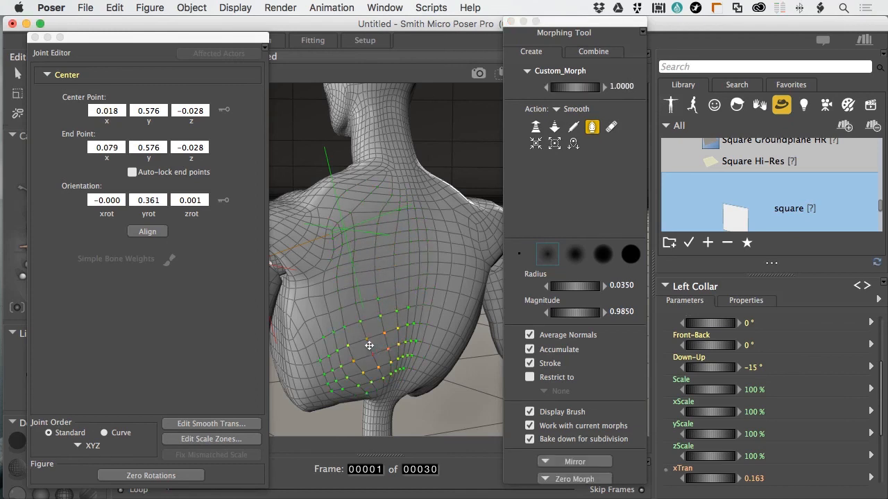
pyautogui.moveTo(369, 345); pyautogui.dragTo(375, 220)
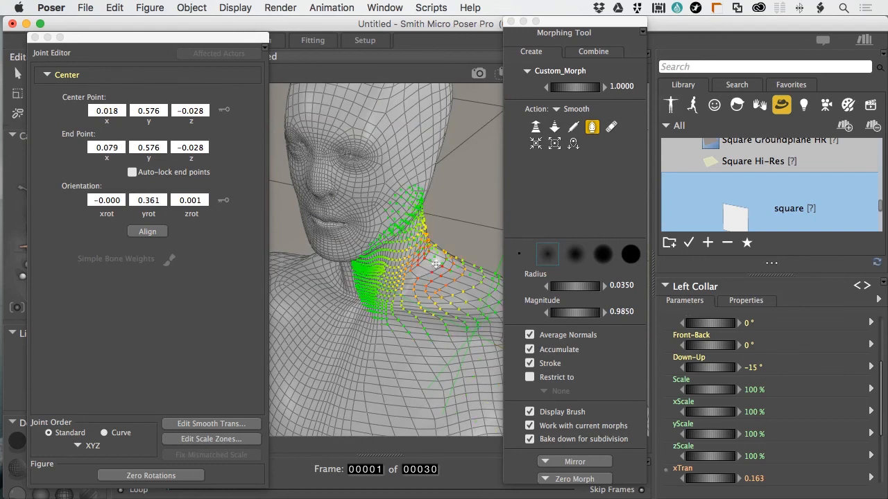
# - Smooth the stretched mesh along the neck side, base, front and just below it
pyautogui.moveTo(433, 263); pyautogui.dragTo(399, 312)
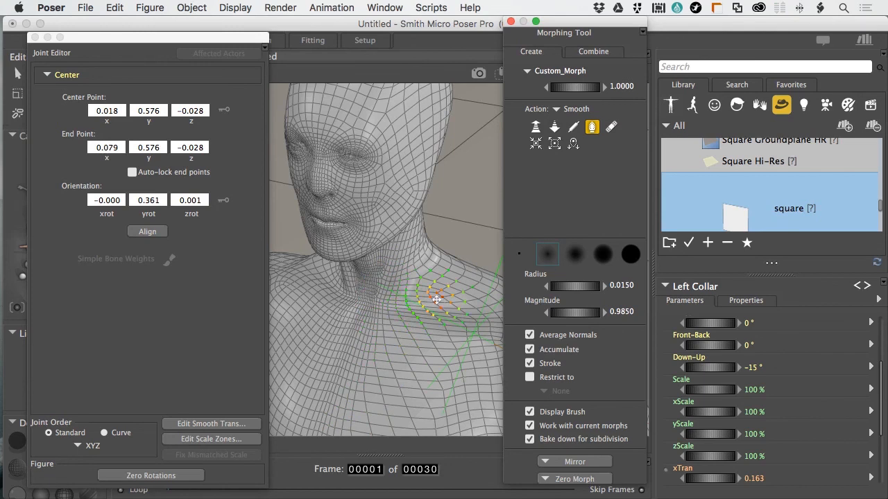
pyautogui.moveTo(437, 299); pyautogui.dragTo(388, 308)
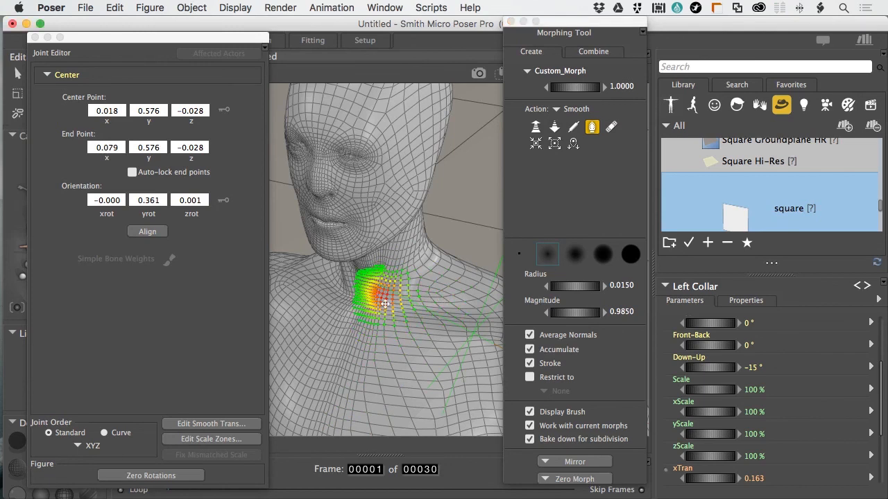
pyautogui.moveTo(386, 305); pyautogui.dragTo(375, 346)
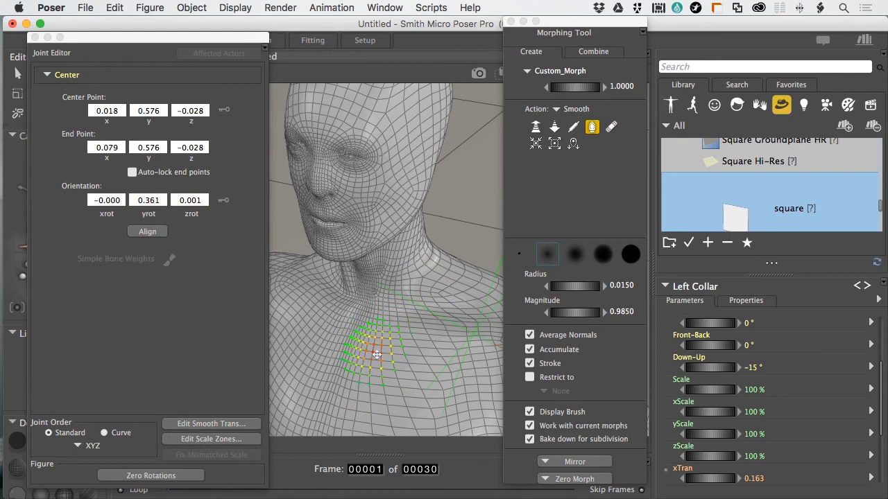
pyautogui.moveTo(377, 355); pyautogui.dragTo(455, 308)
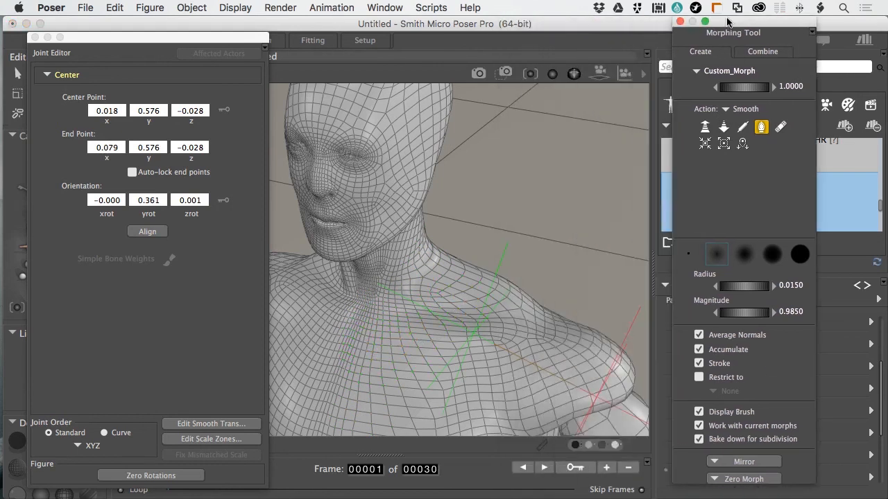
# - Smooth polygons on the front left shoulder, upper chest and down the torso
pyautogui.click(493, 314)
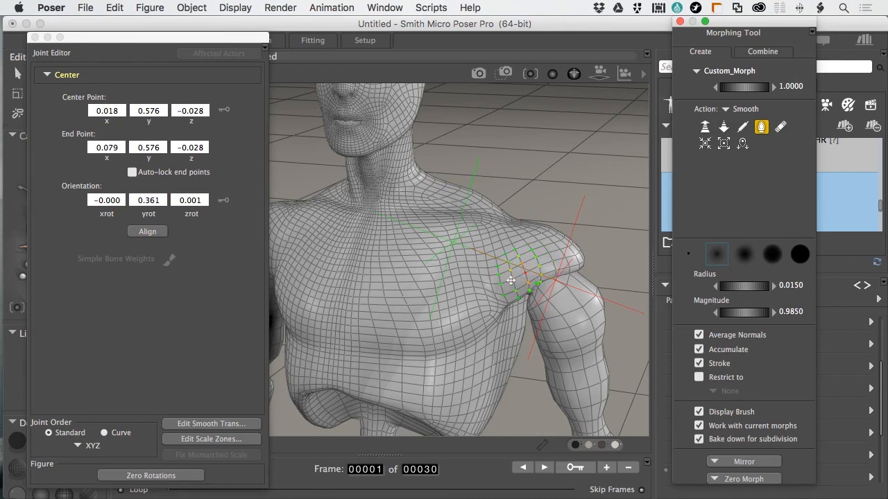
pyautogui.moveTo(511, 280); pyautogui.dragTo(427, 294)
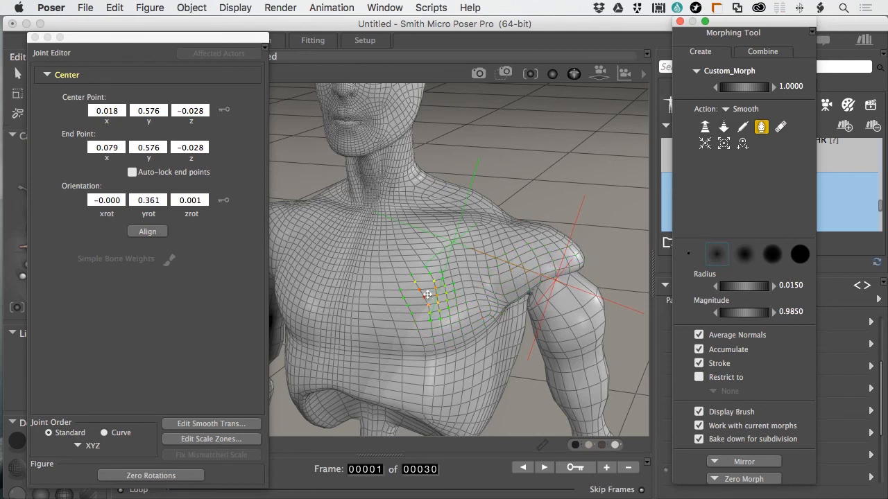
pyautogui.moveTo(427, 294); pyautogui.dragTo(408, 318)
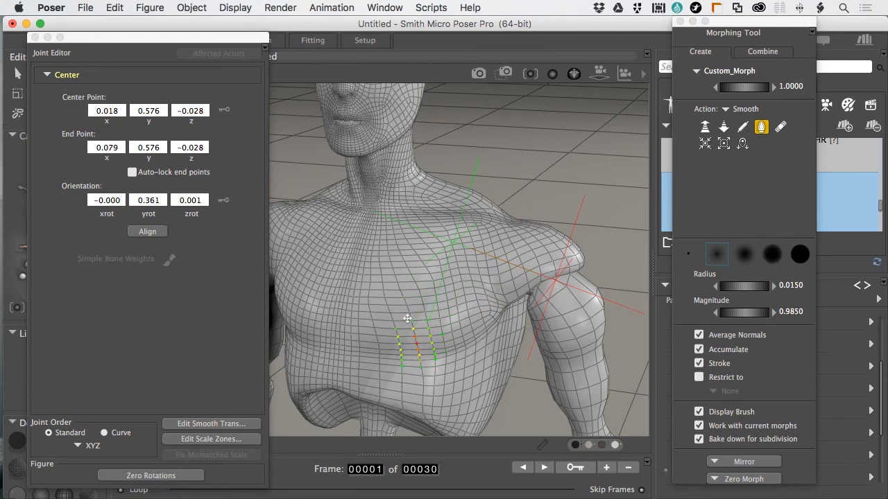
pyautogui.moveTo(408, 318); pyautogui.dragTo(427, 413)
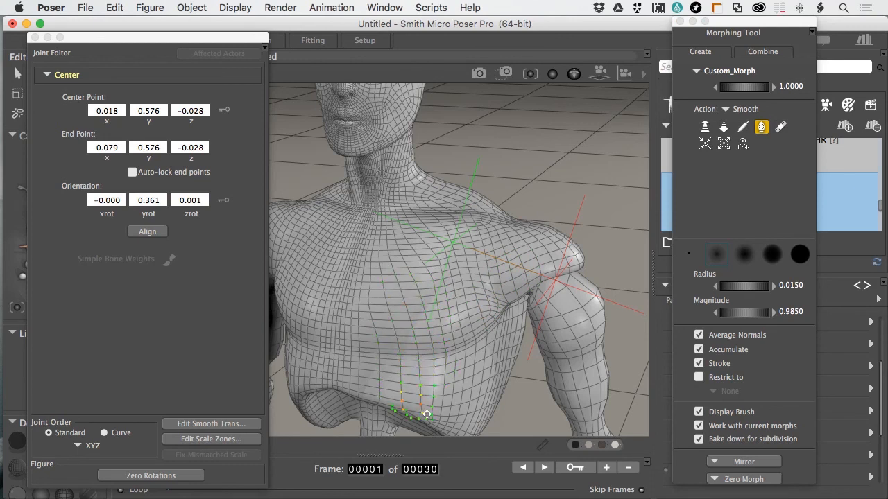
pyautogui.moveTo(427, 414); pyautogui.dragTo(389, 295)
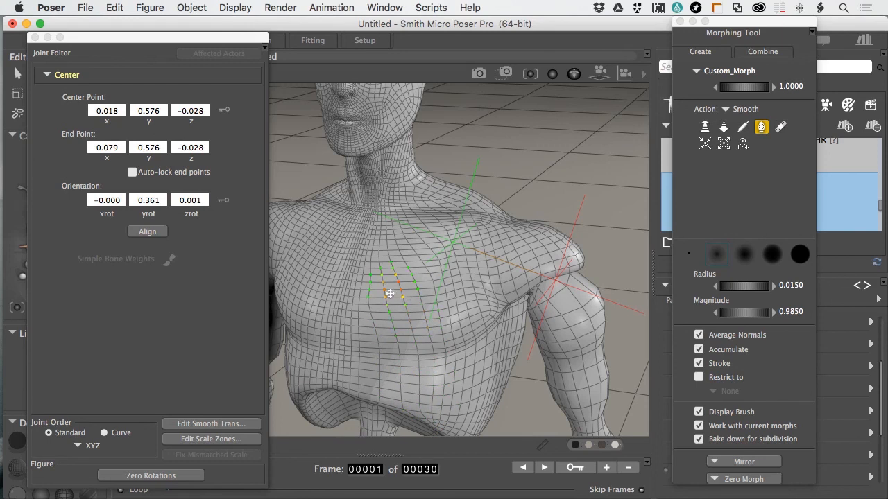
pyautogui.moveTo(392, 294); pyautogui.dragTo(528, 333)
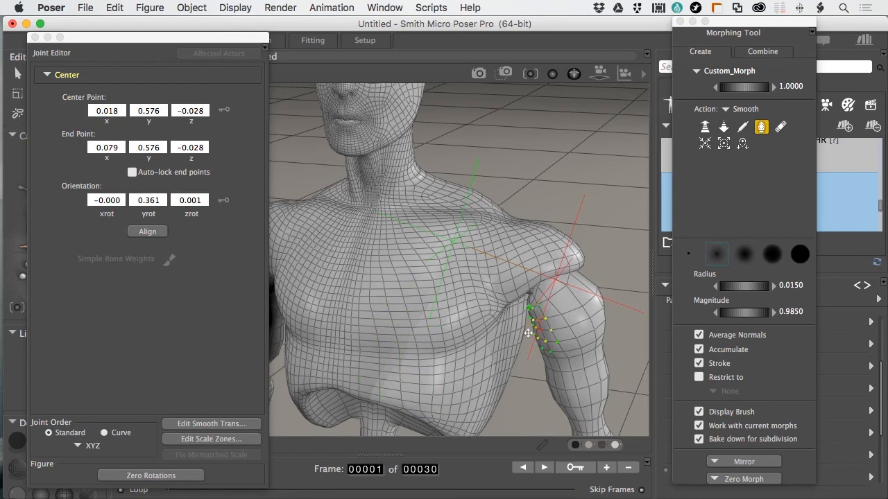
# - Smooth the upper left arm, left collarbone area and the opposite side of the chest
pyautogui.moveTo(528, 333); pyautogui.dragTo(566, 333)
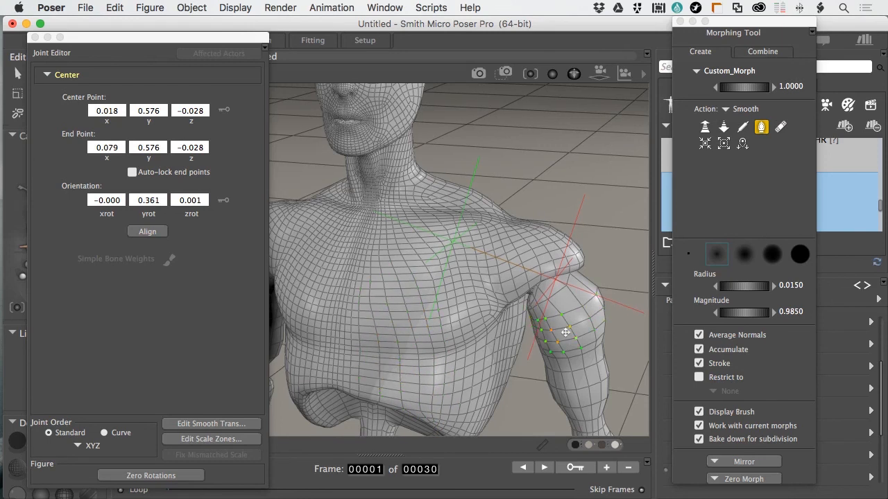
pyautogui.moveTo(566, 333); pyautogui.dragTo(506, 316)
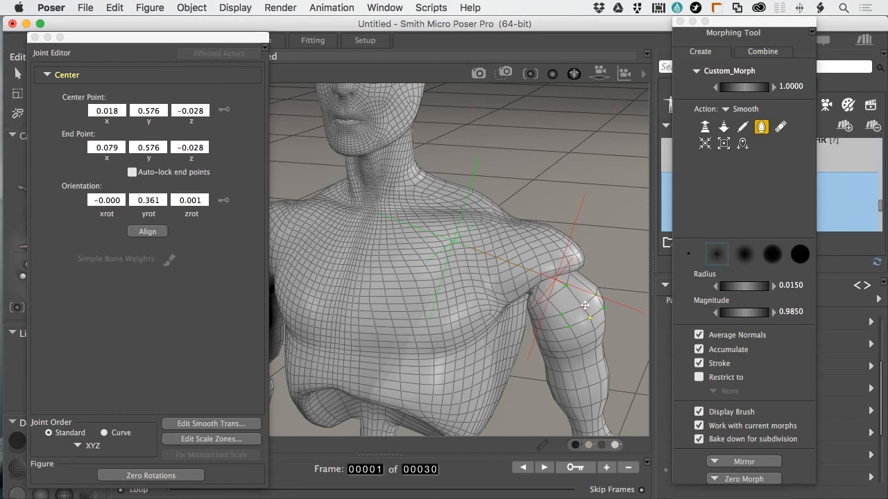
pyautogui.moveTo(589, 300)
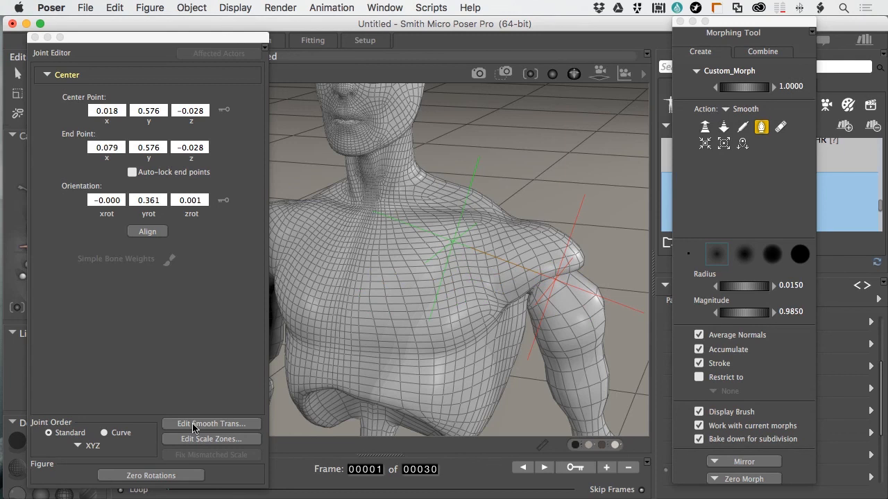
pyautogui.moveTo(203, 430)
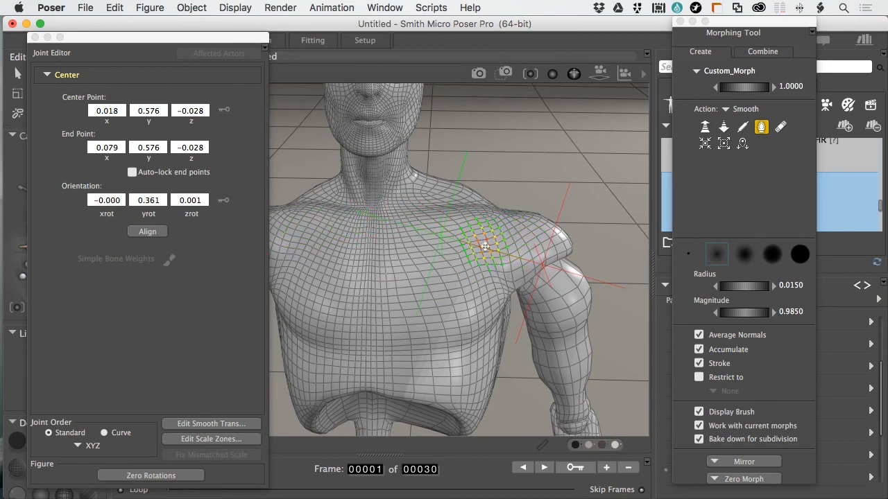
pyautogui.moveTo(485, 247); pyautogui.dragTo(527, 249)
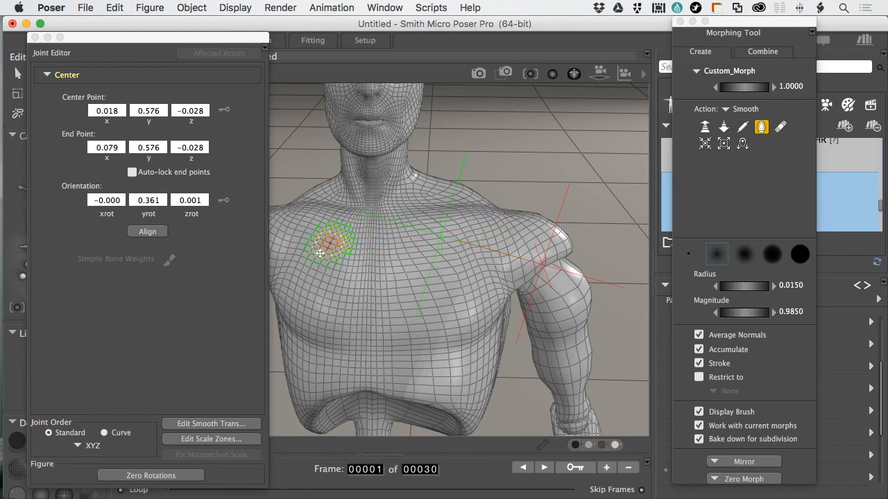
pyautogui.moveTo(330, 247); pyautogui.dragTo(381, 270)
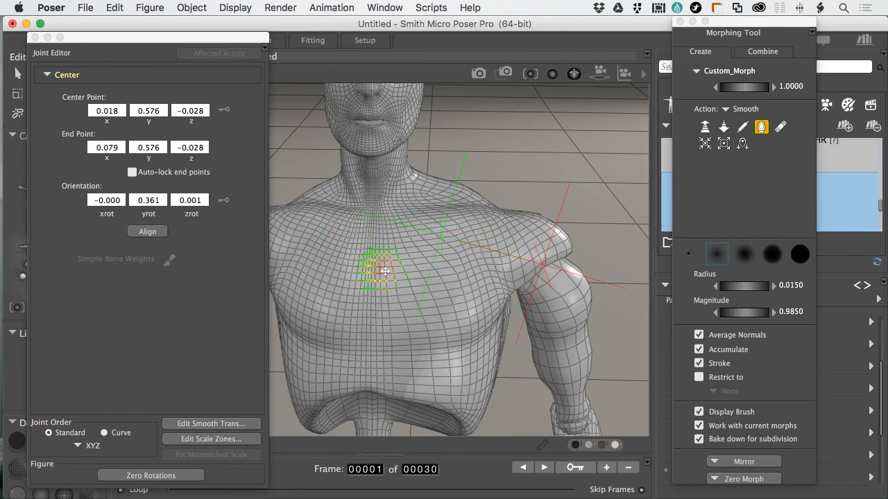